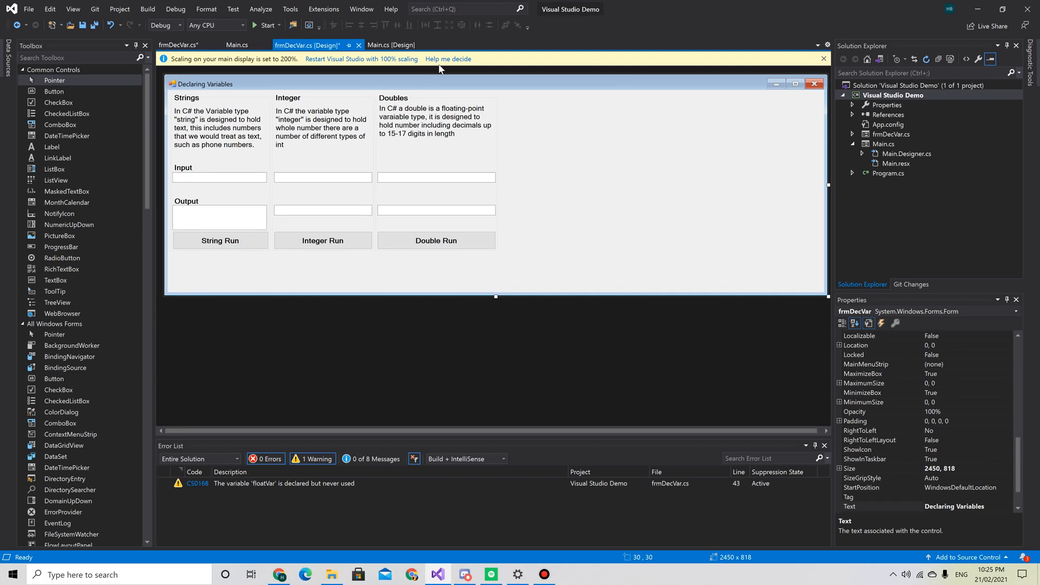
- Close the yellow 'Scaling on your main display' info bar above the form designer
click(823, 57)
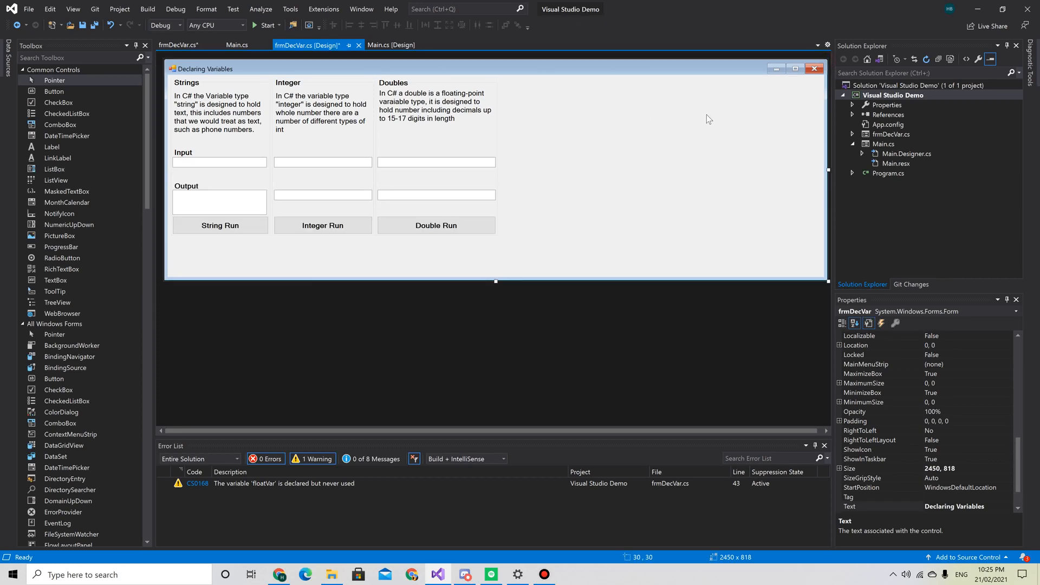
mouse_move(439, 290)
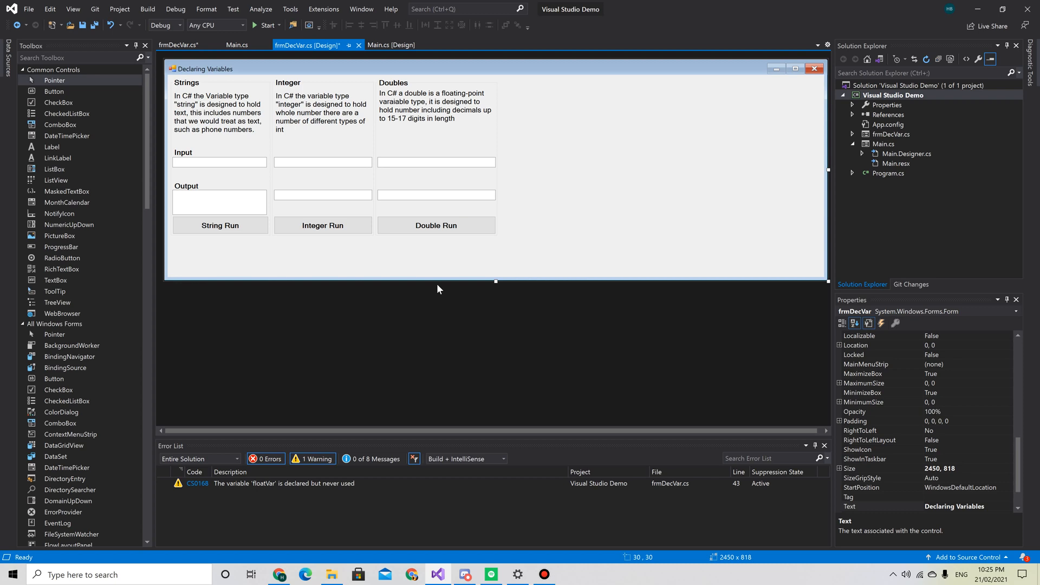
mouse_move(408, 225)
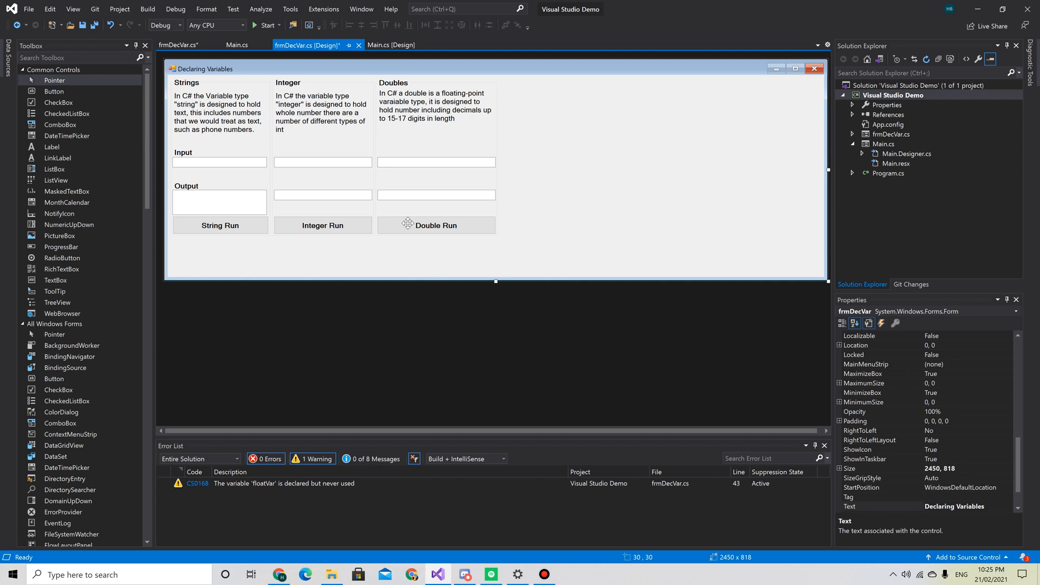
mouse_move(92, 252)
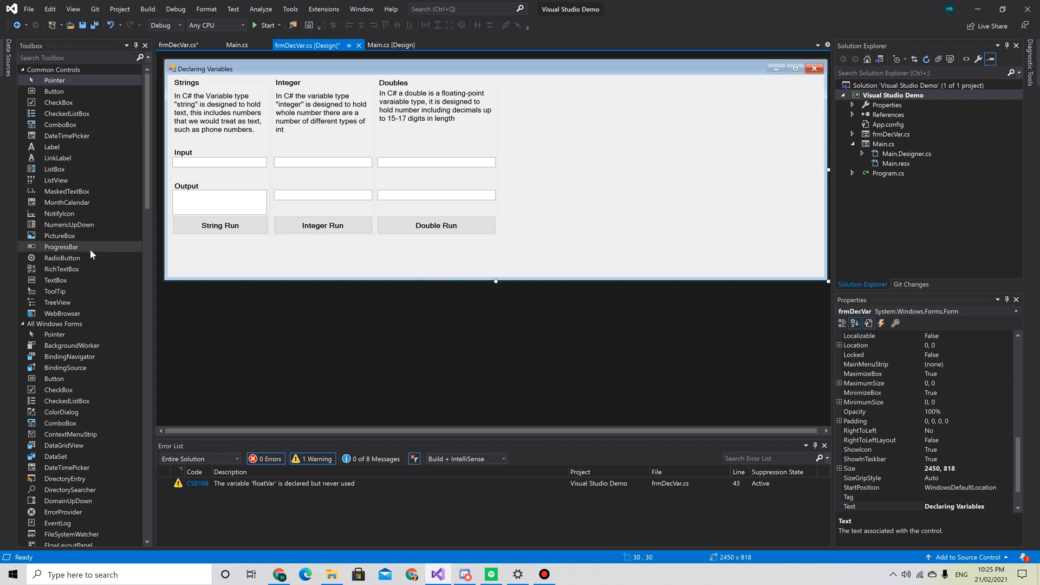
mouse_move(88, 155)
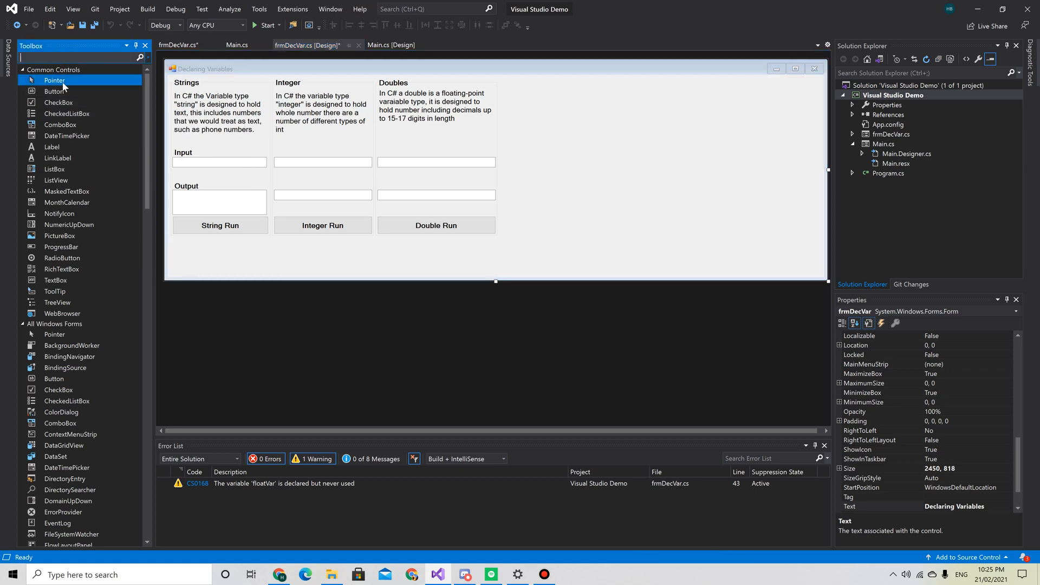
- Place a GroupBox right of the Doubles column, stretched to full column height
text(Gro)
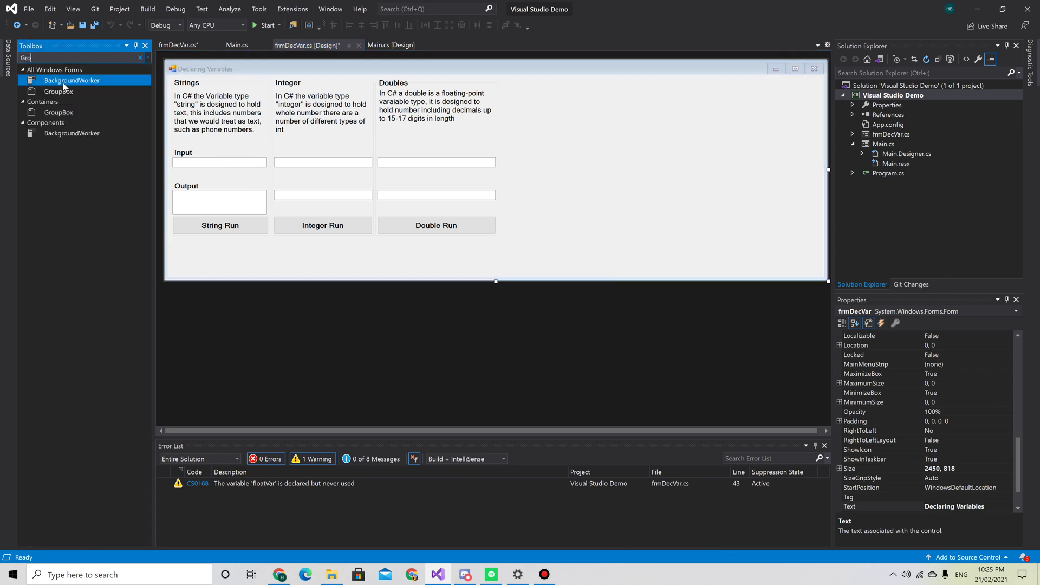
click(437, 135)
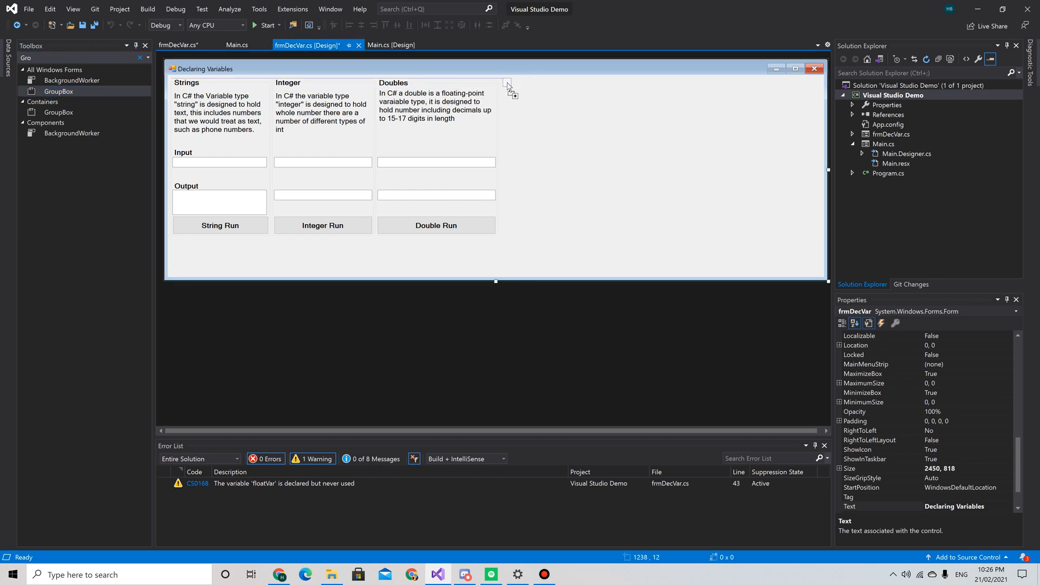
drag(498, 80, 553, 106)
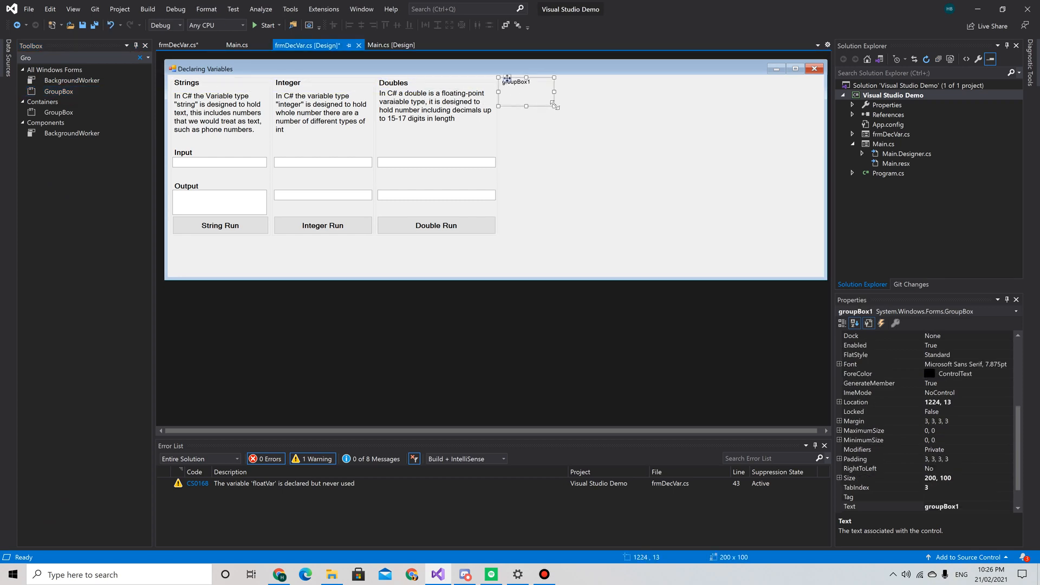
drag(554, 106, 616, 234)
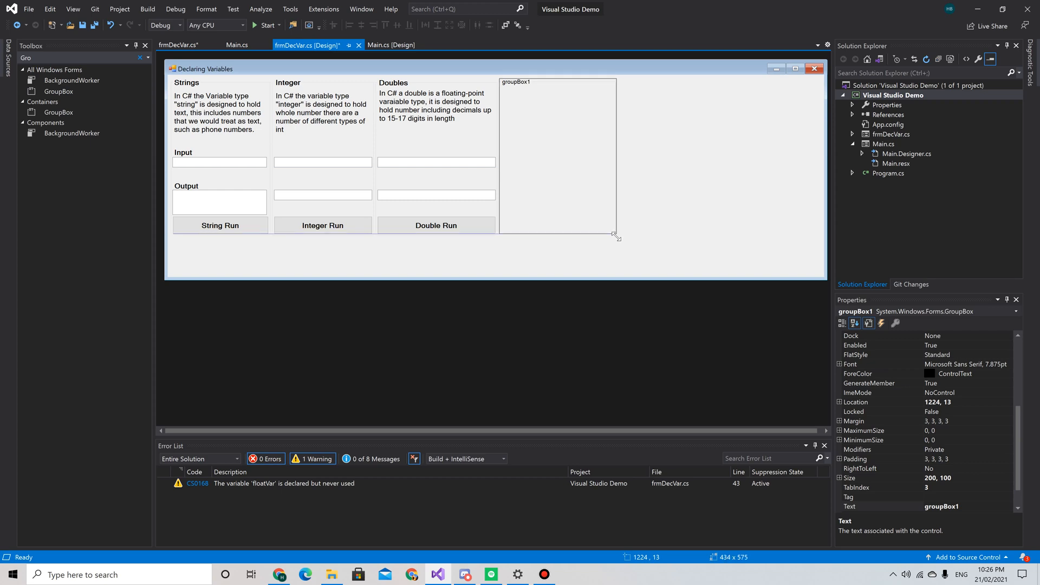
drag(616, 236, 616, 236)
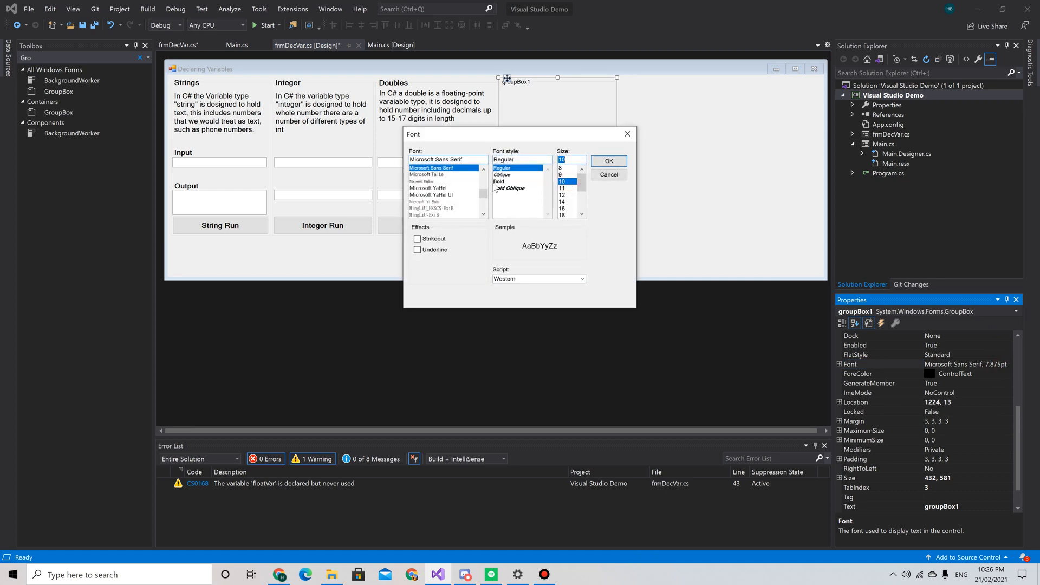
- Give the group box font size 10, name gbBool and caption Boolean
click(609, 161)
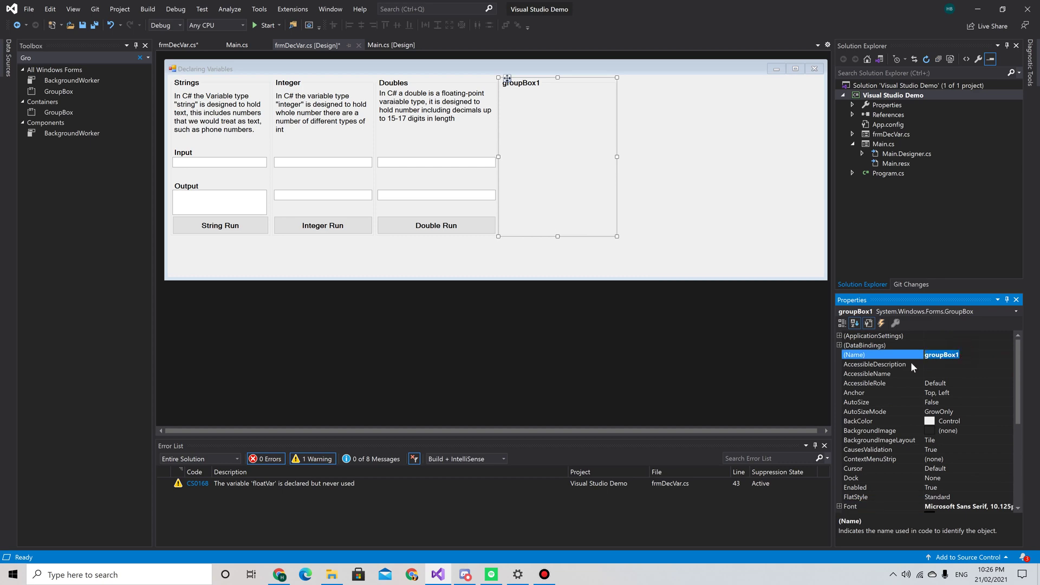
text(gb)
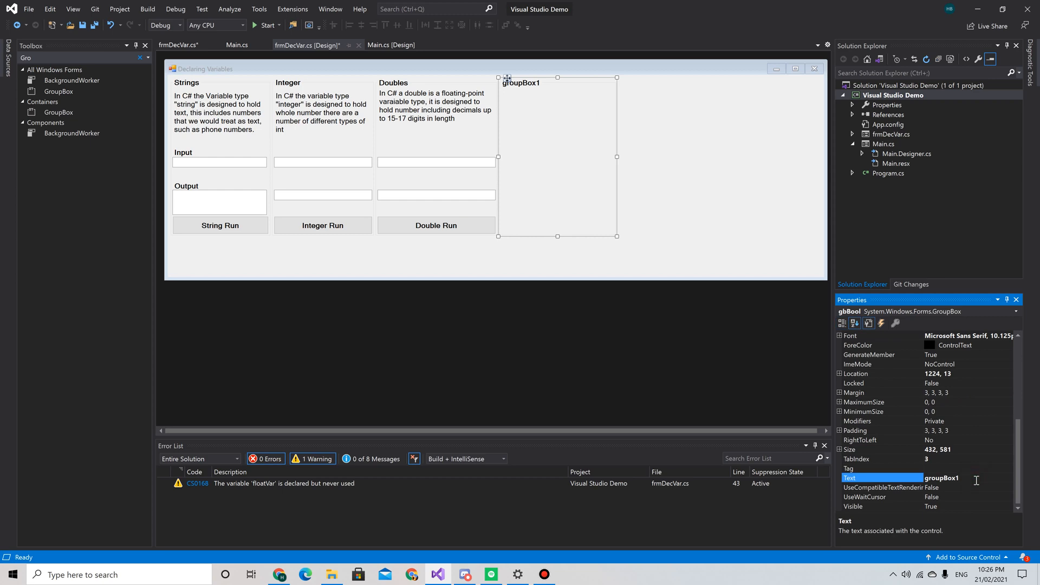
text(Boolean)
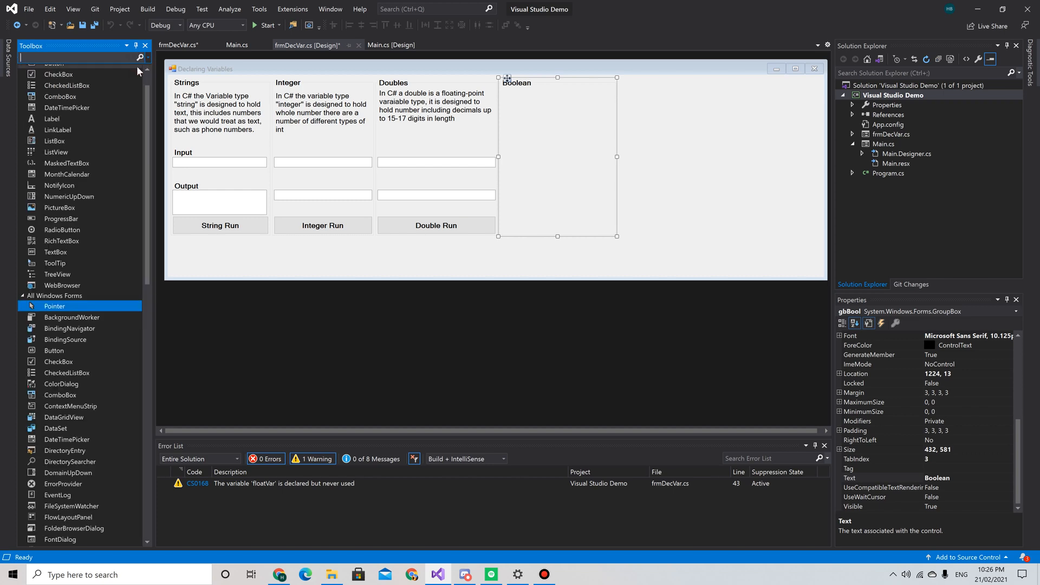
mouse_move(64, 165)
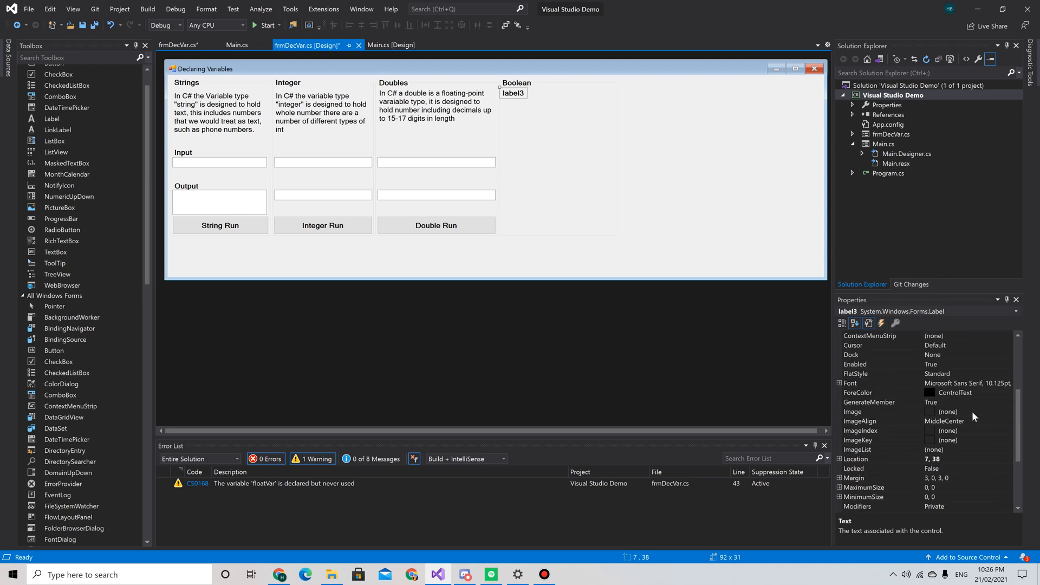
- Add label lblBool in the Boolean group with larger font, AutoSize off, widened, text cleared
click(850, 383)
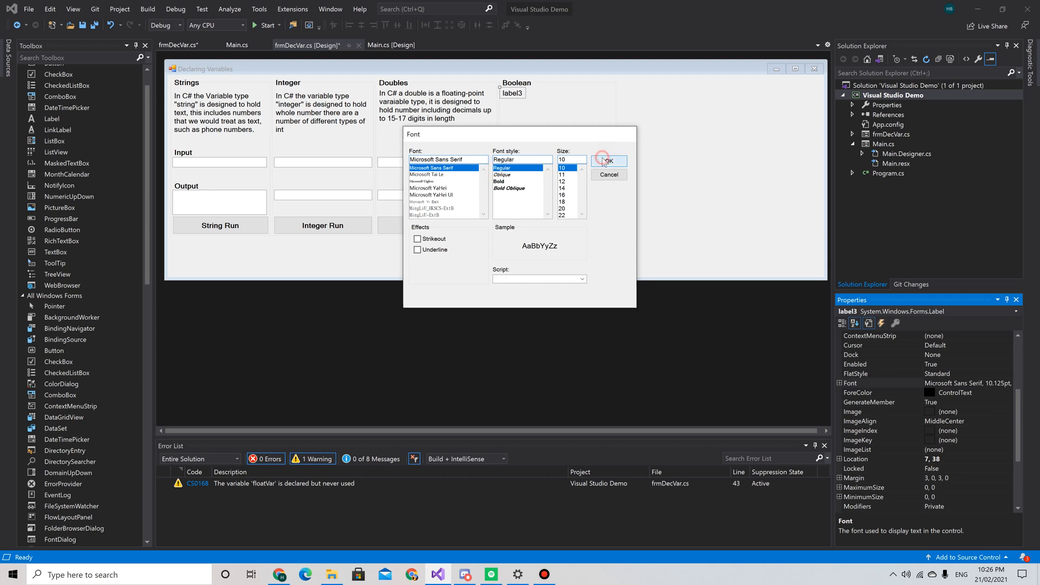
click(607, 161)
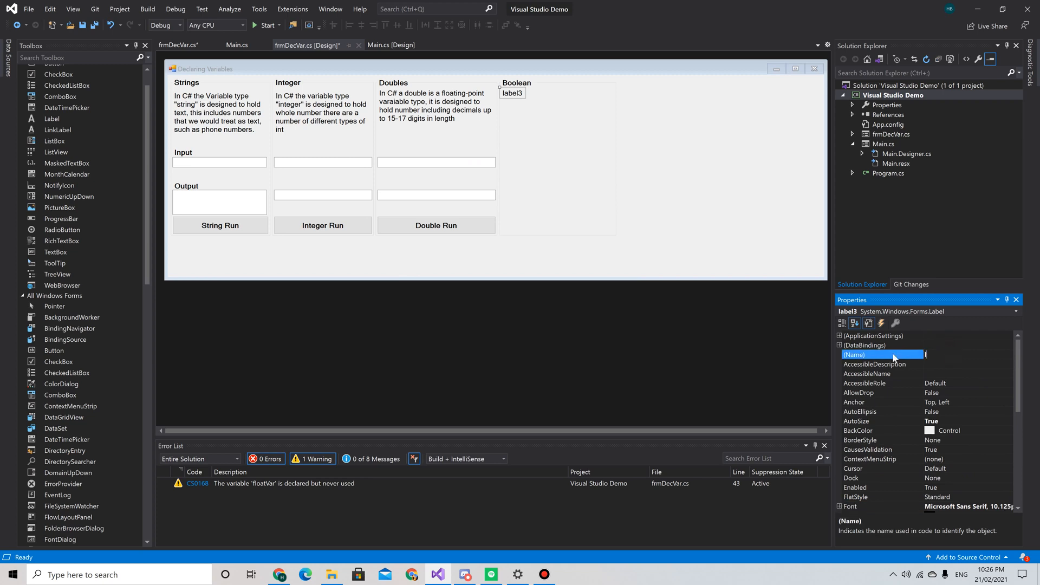
text(lbl)
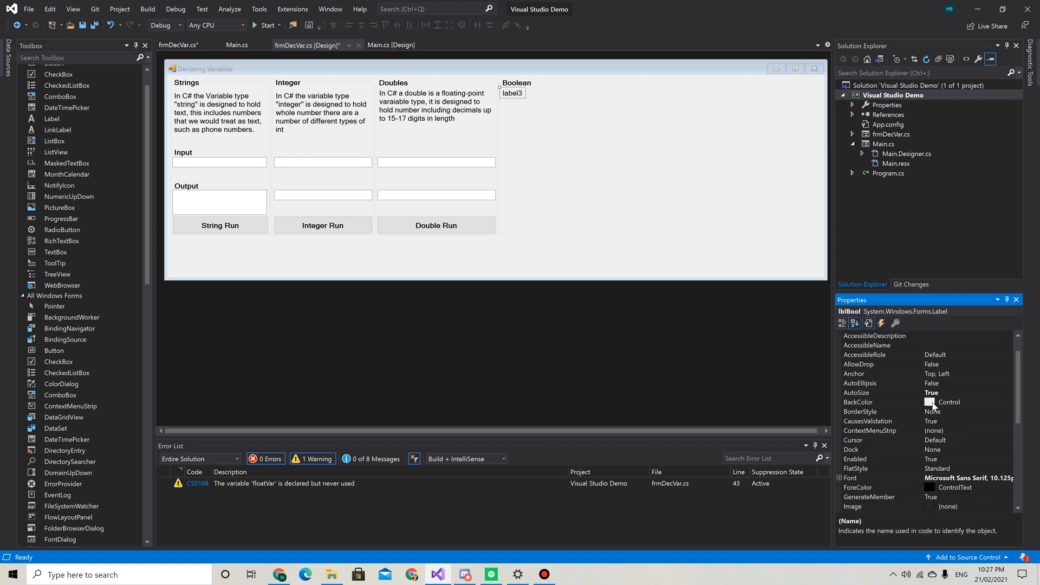
scroll(down, 3)
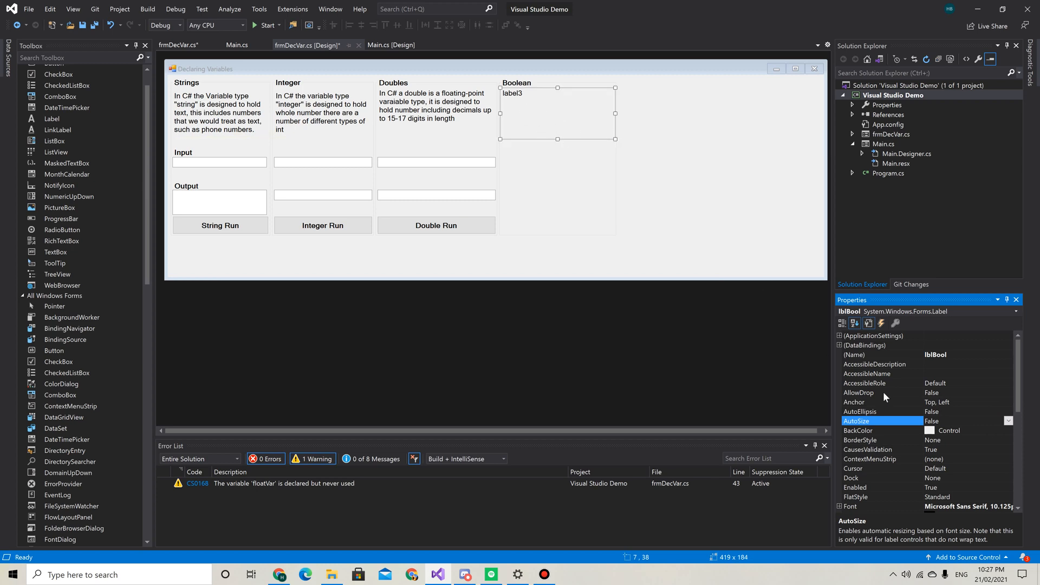
scroll(down, 3)
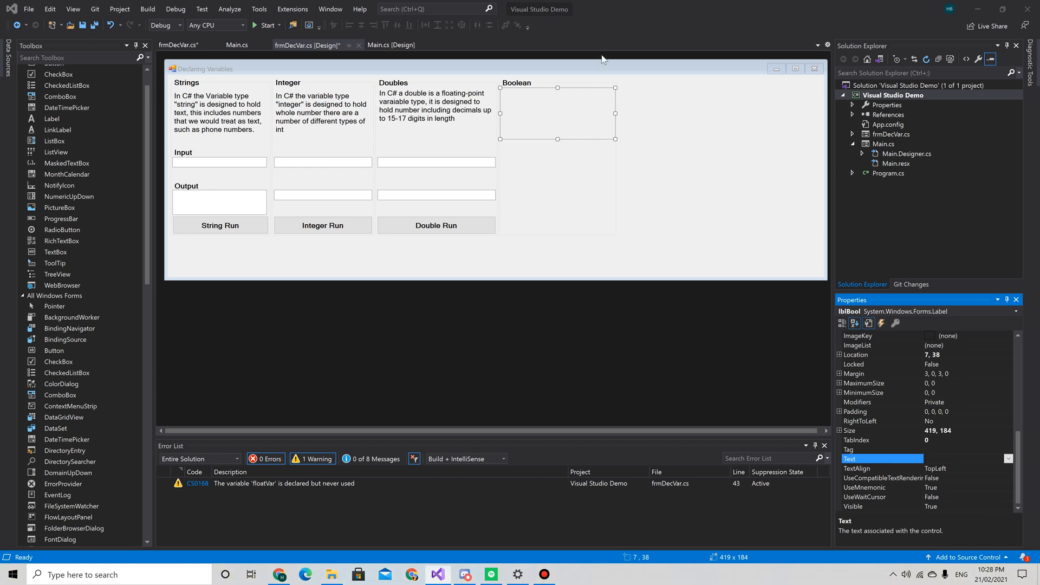
mouse_move(948, 463)
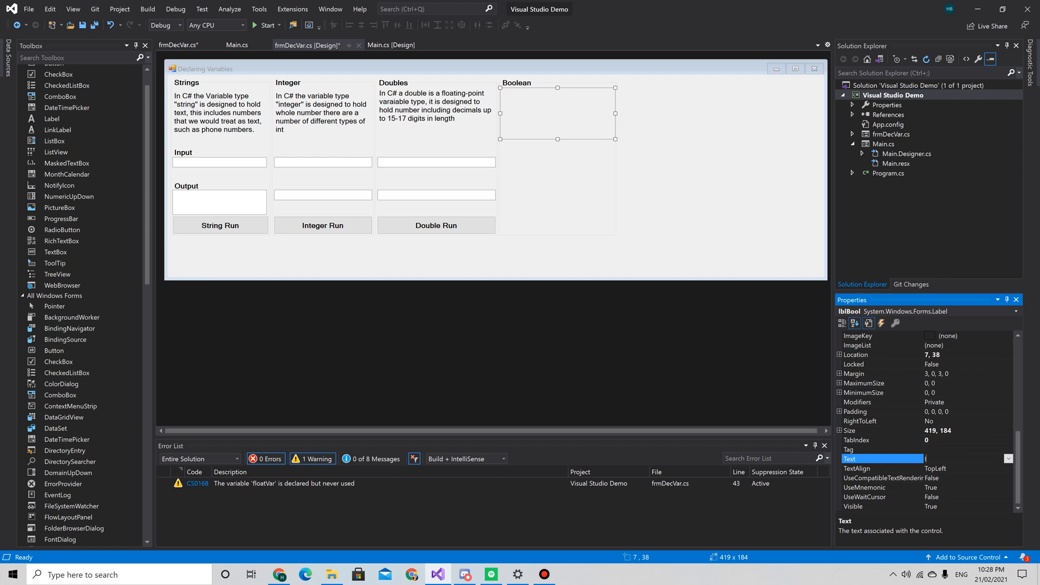
- Set lblBool's text to 'In C# a Bool ... only two values: i.e. True/False On/off Yes/No'
text(In)
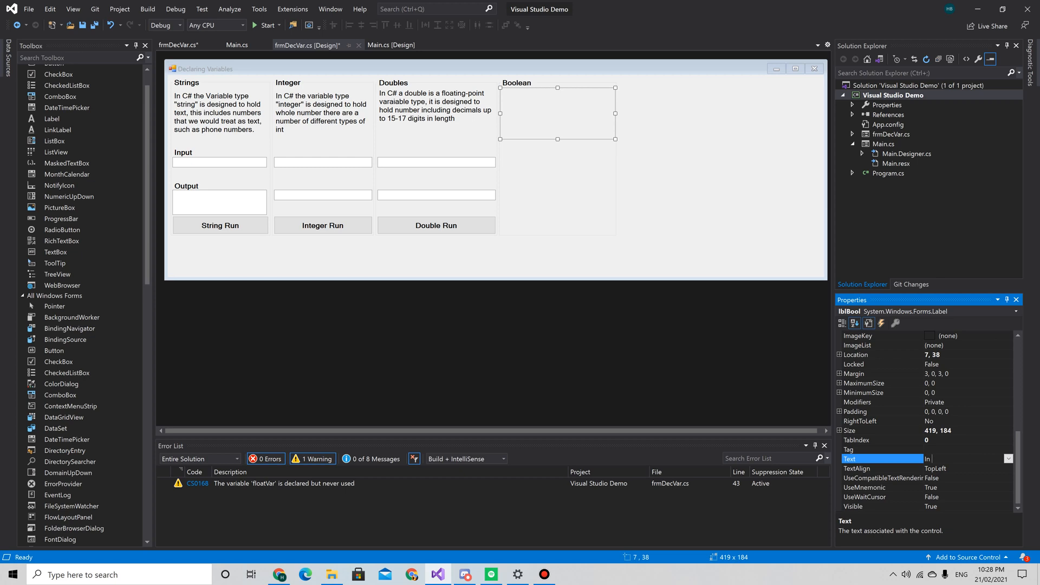
text(C# a)
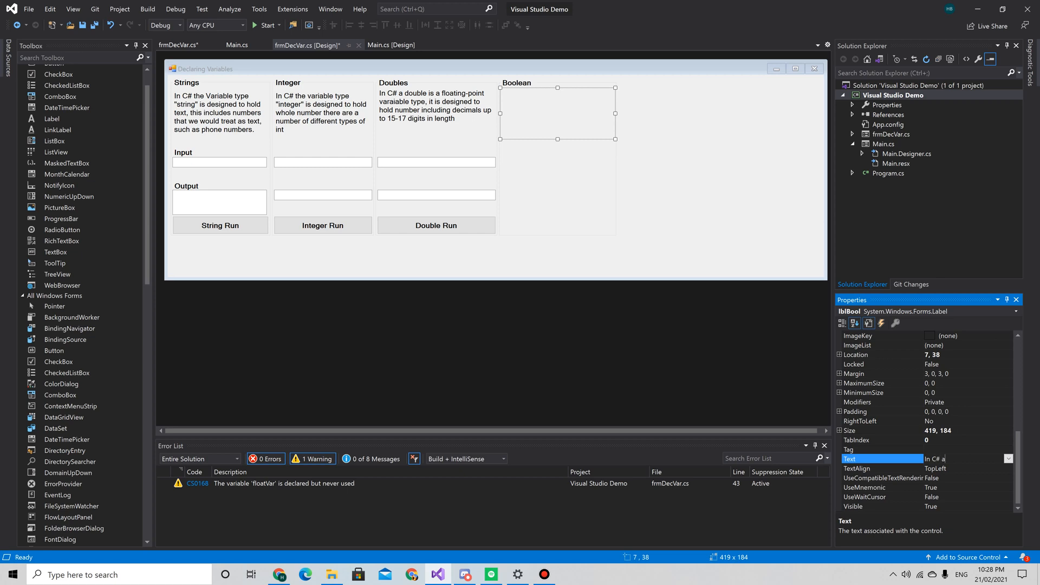
text(Bool)
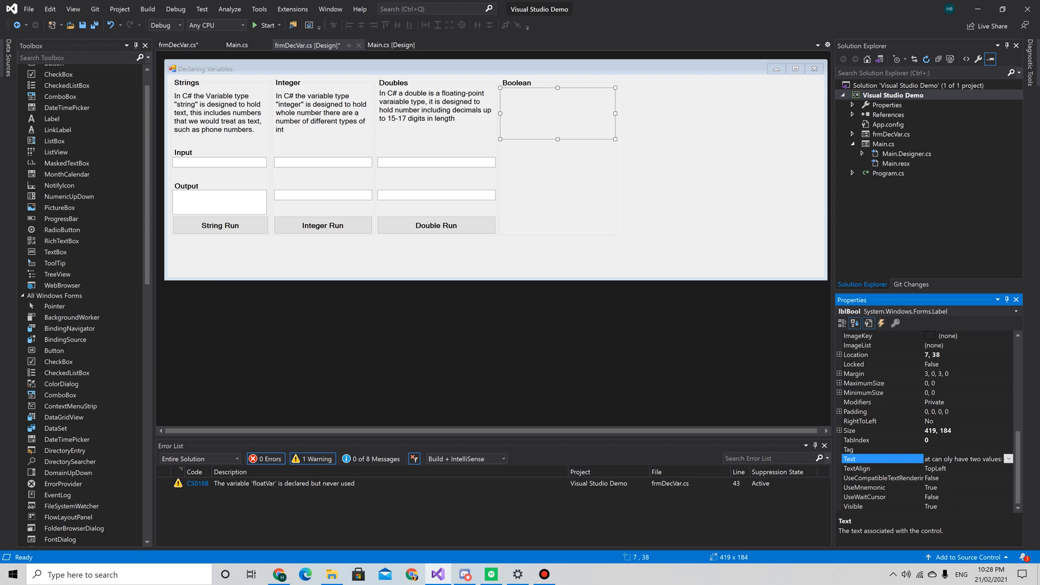
mouse_move(948, 477)
text(, True/False On/off Yes/No)
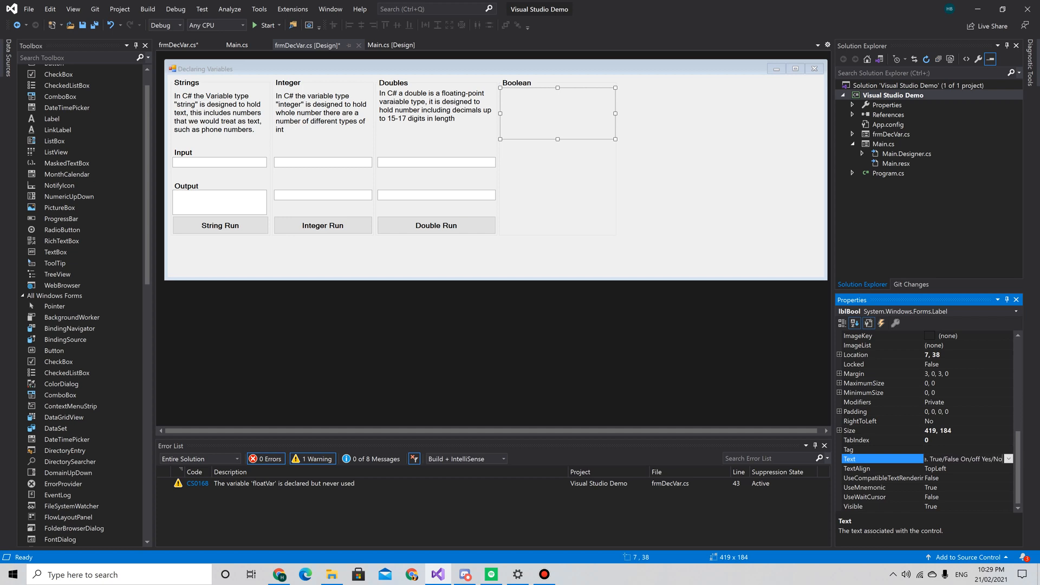
mouse_move(688, 292)
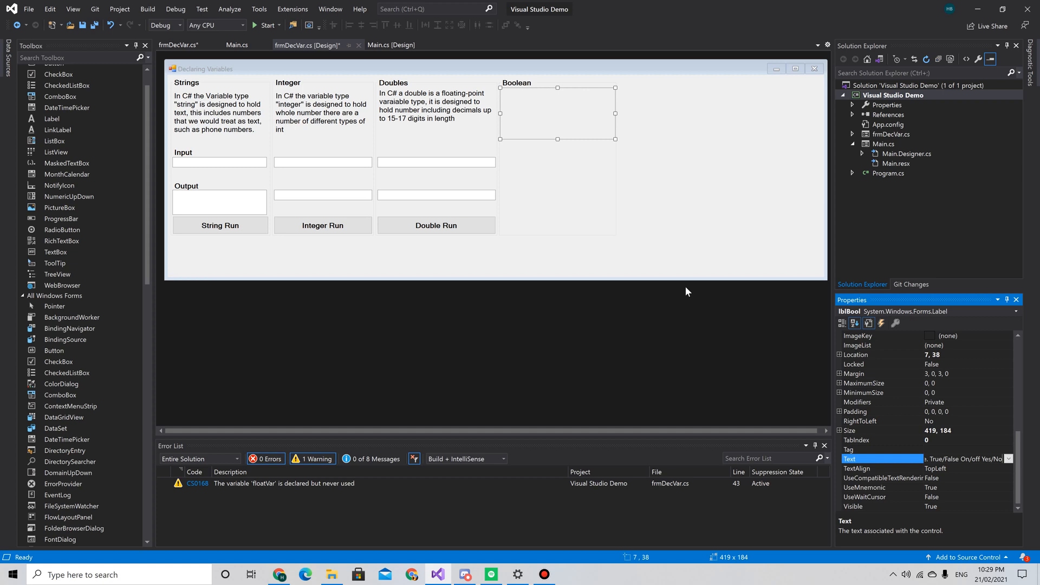
mouse_move(683, 280)
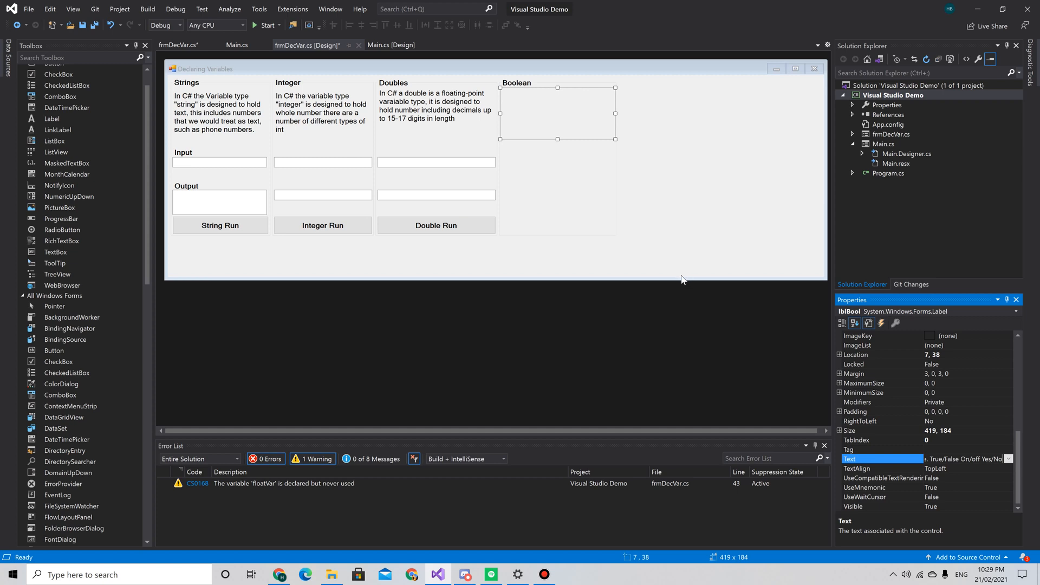
text(In C# a Bool is a data type that can only have two values: i.e. True/False On/off Yes/No)
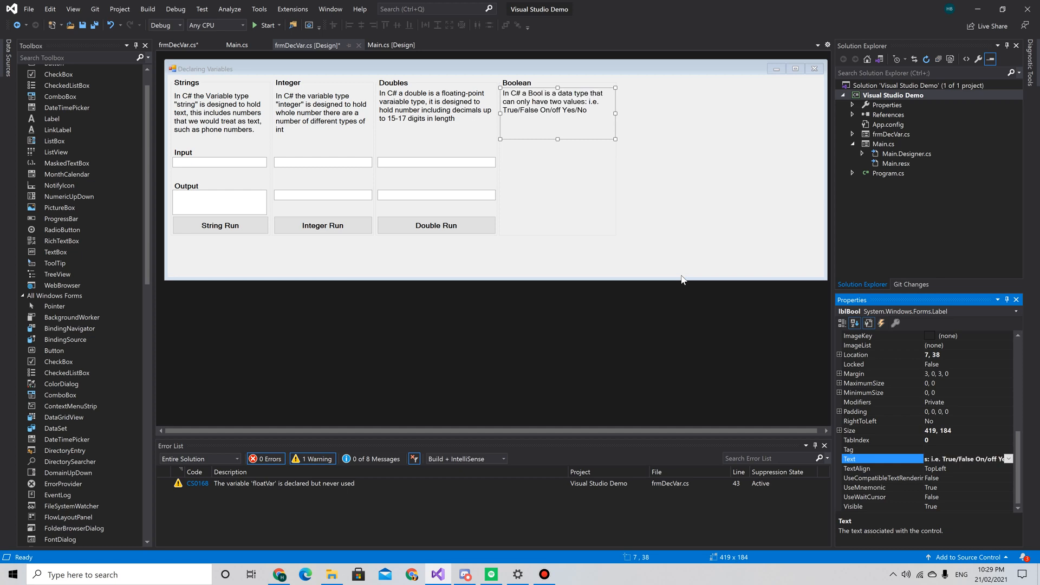
mouse_move(600, 110)
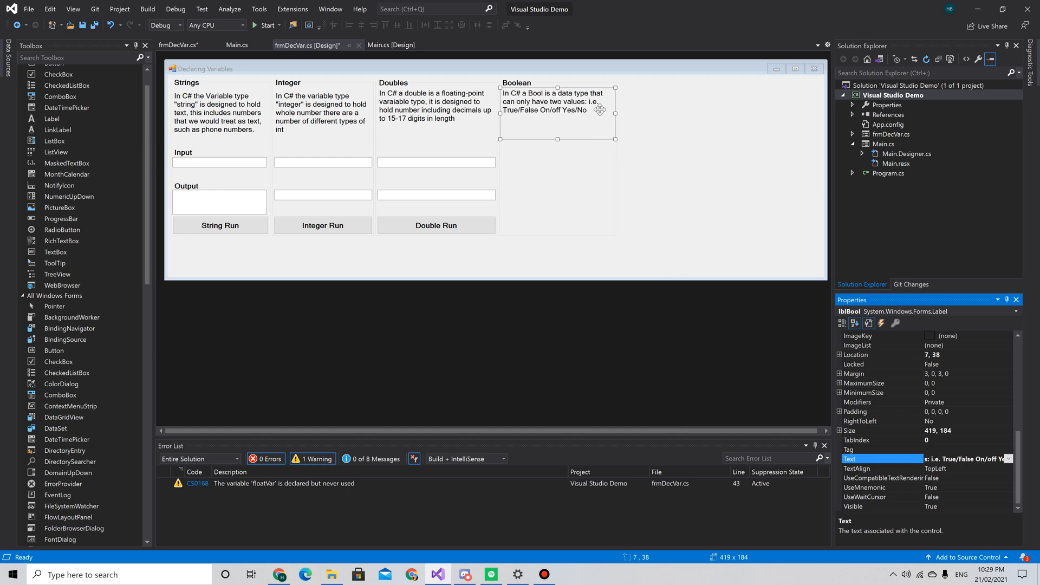
mouse_move(947, 459)
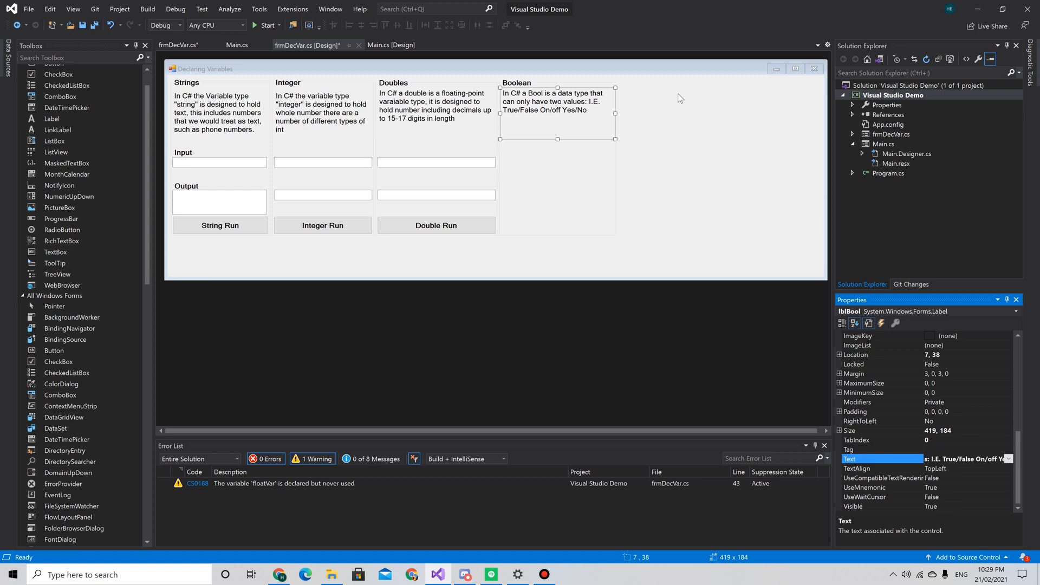
mouse_move(49, 153)
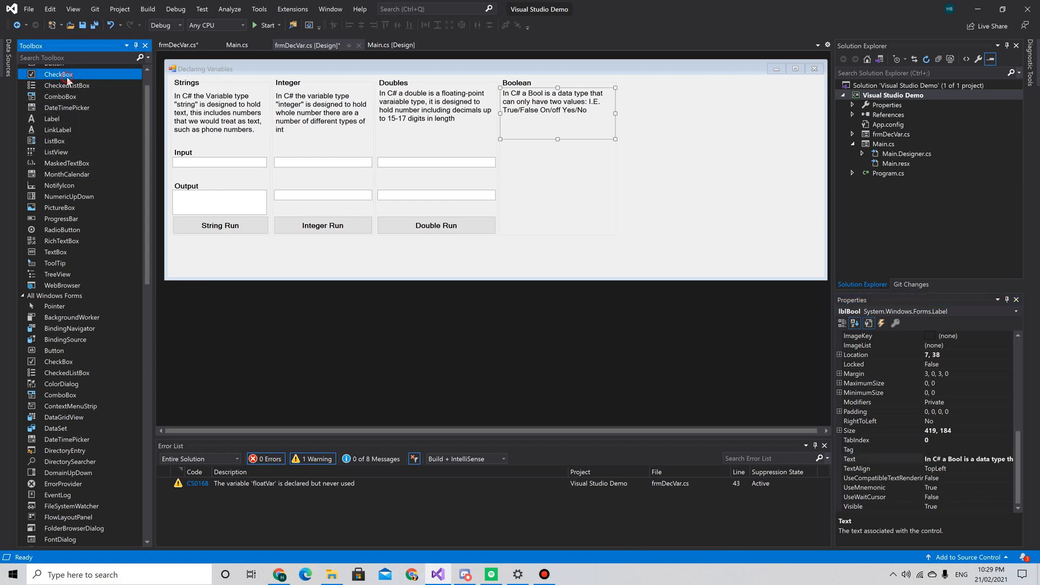
mouse_move(67, 80)
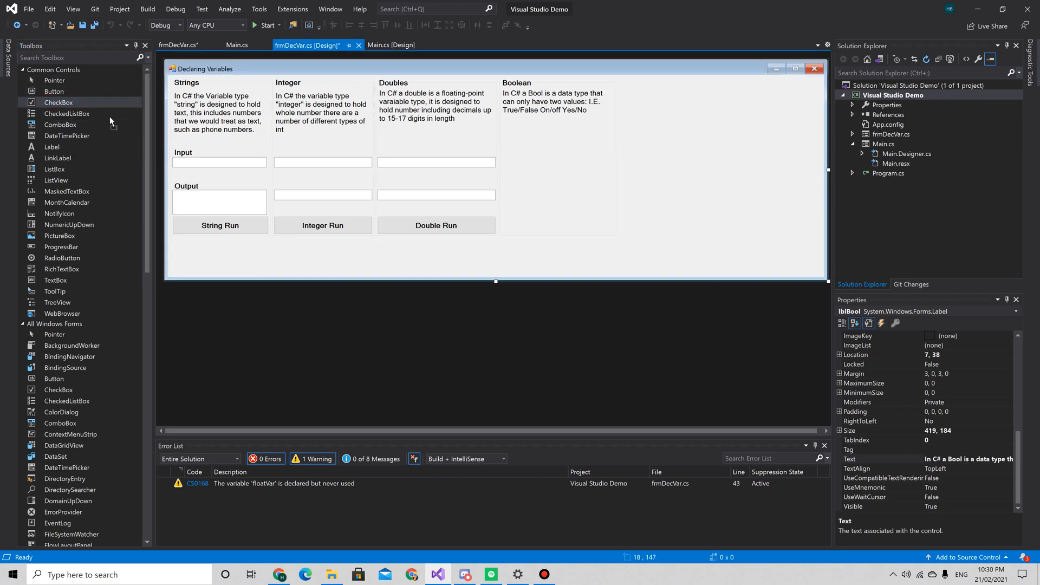
- Drop checkBox1 and checkBox2 into the Boolean group's Input and Output rows
click(557, 157)
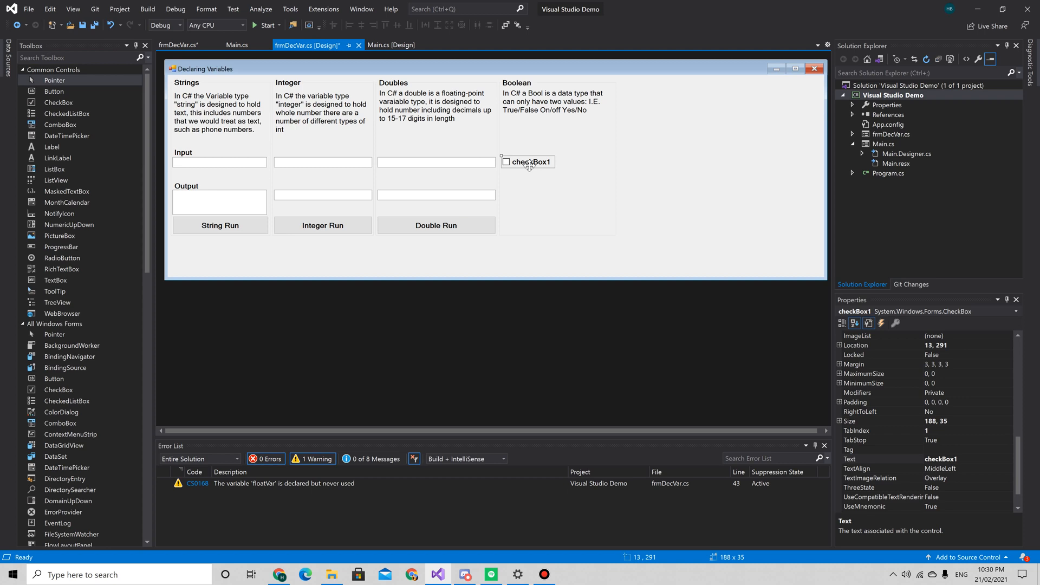
mouse_move(55, 291)
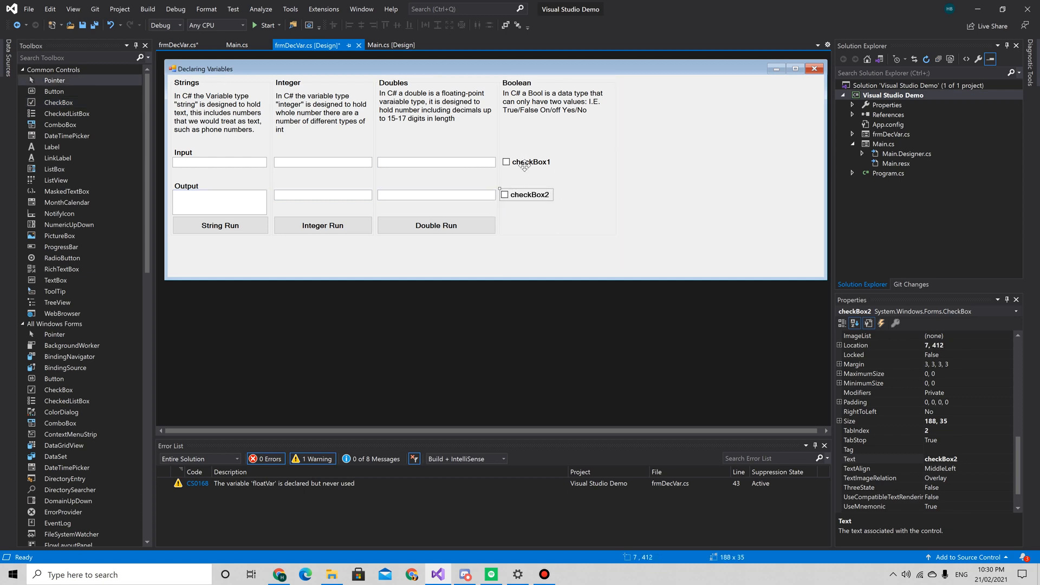
click(532, 162)
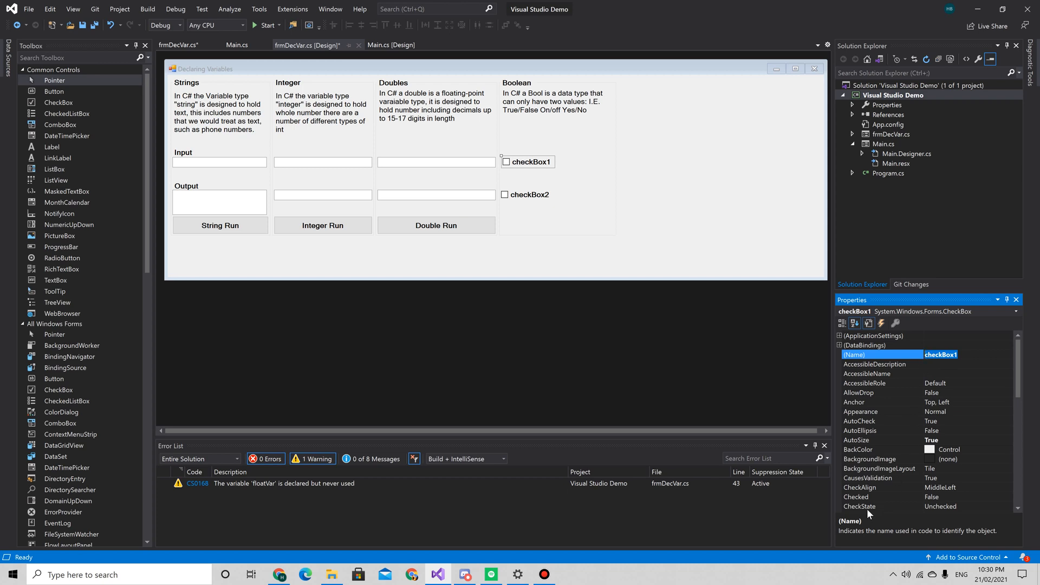
mouse_move(868, 513)
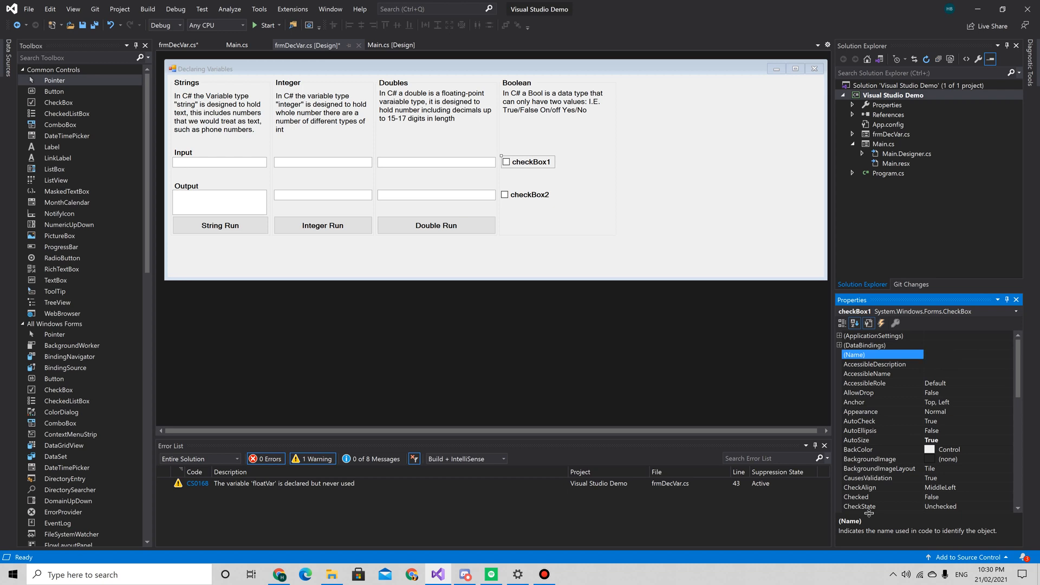
- Name the checkboxes chkBoolInput (text 'Am I cool') and chkBoolOutput
text(ch)
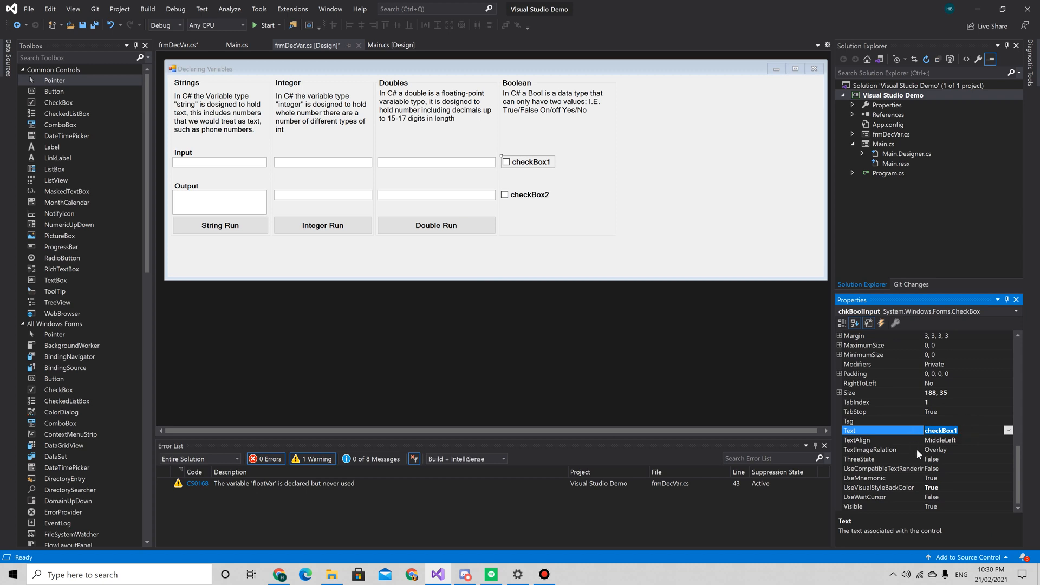
text(Am I)
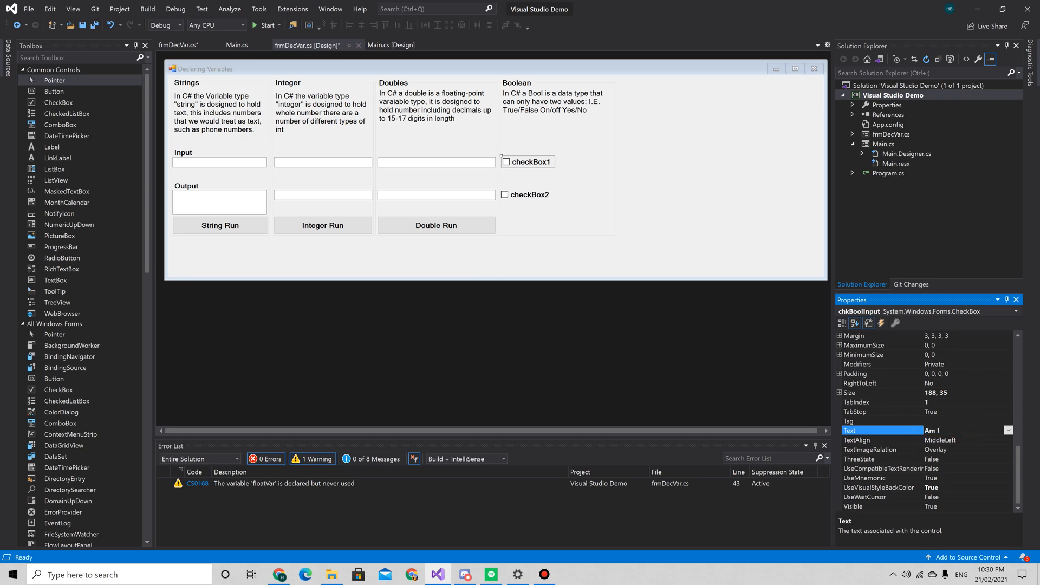
text(cool)
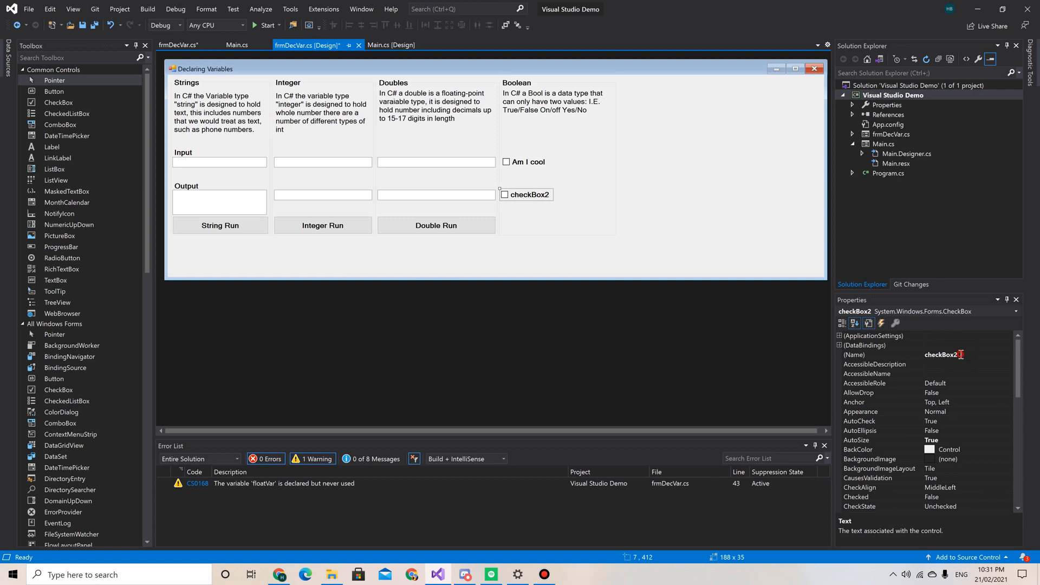
click(854, 355)
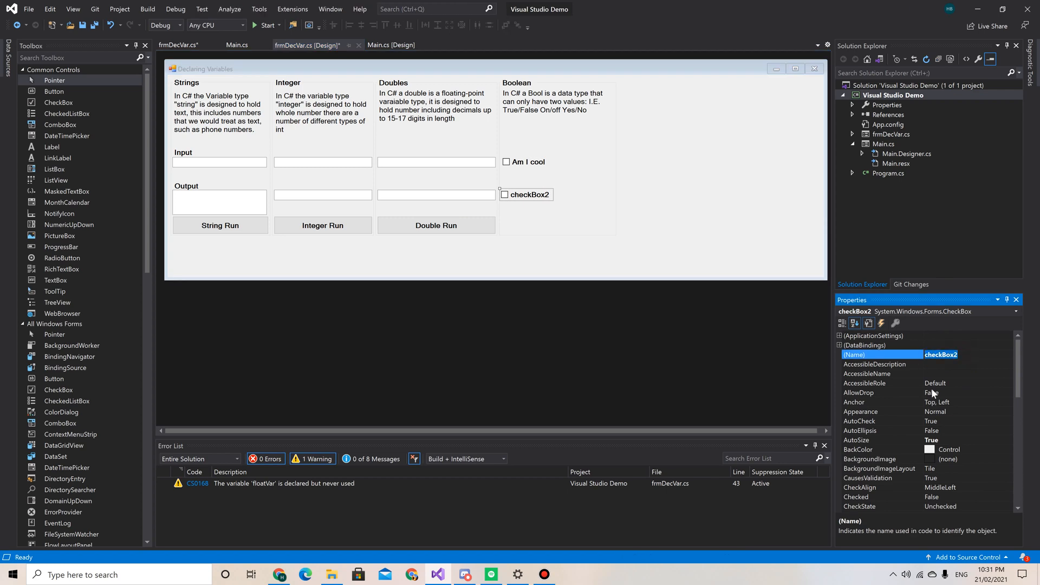
text(chk)
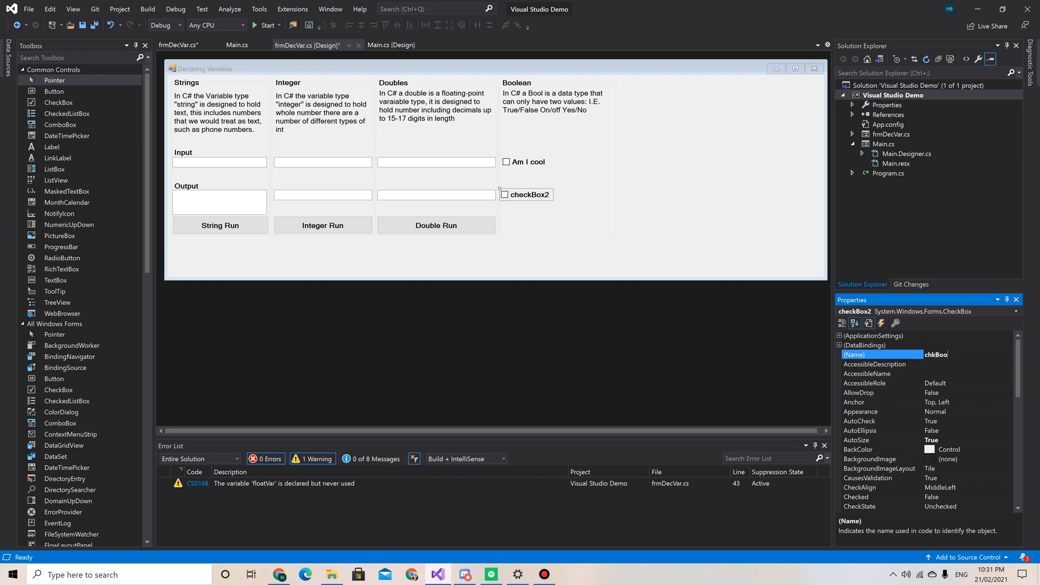
text(lOu)
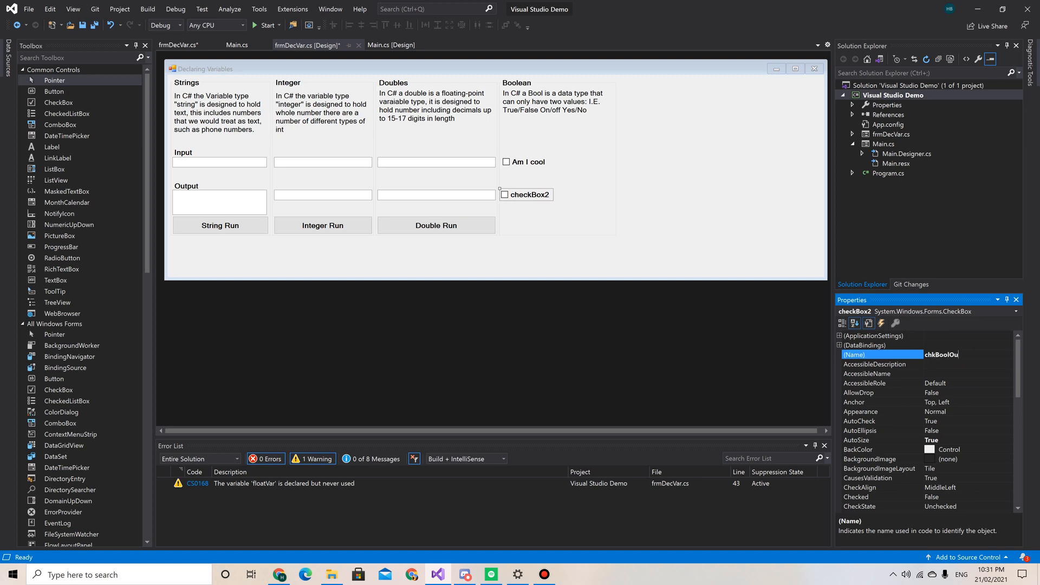
text(p)
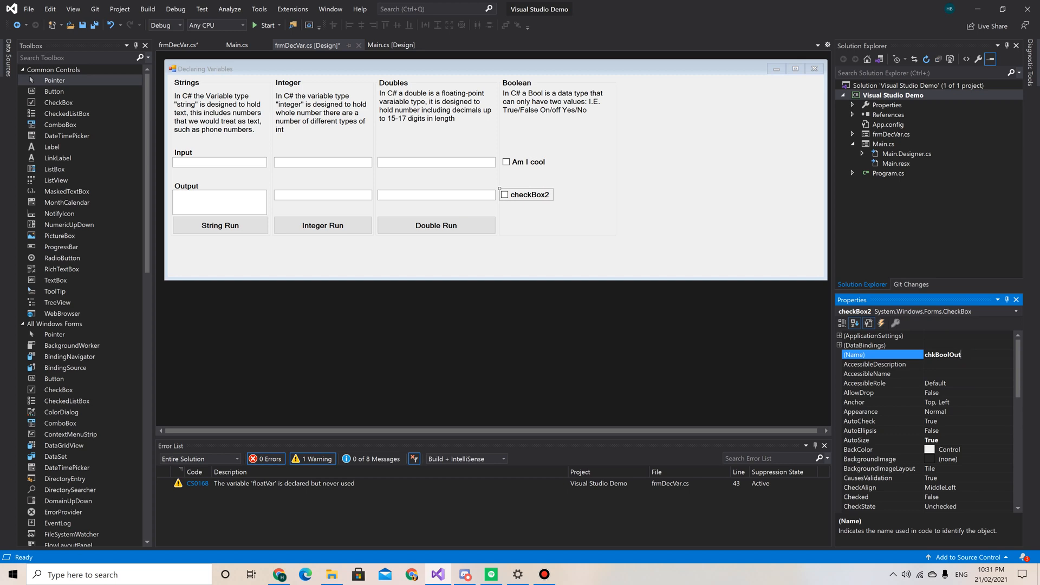
text(put)
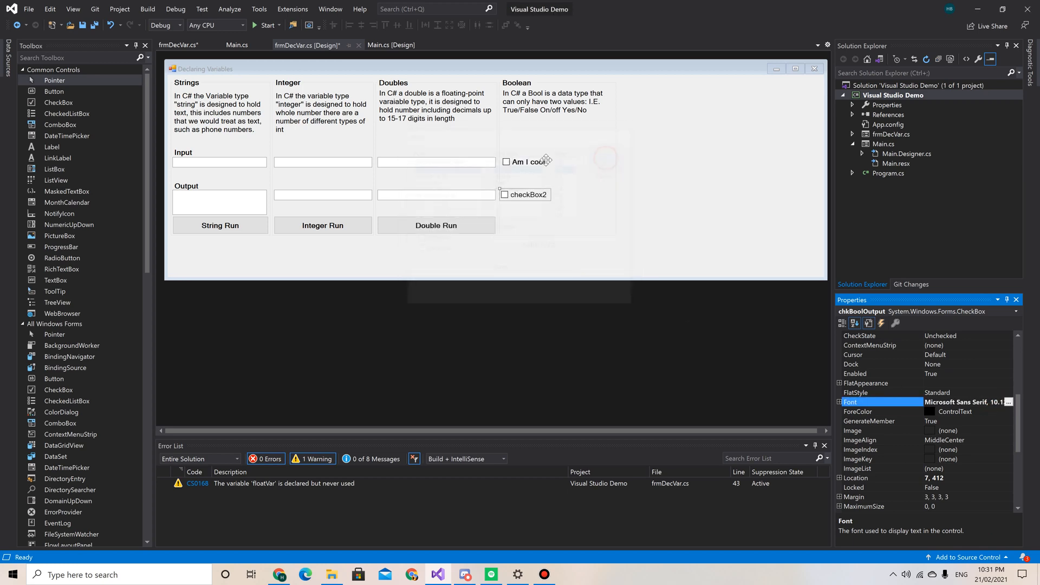
- Reset the checkbox font to regular and caption chkBoolOutput 'Were you cool?'
click(525, 162)
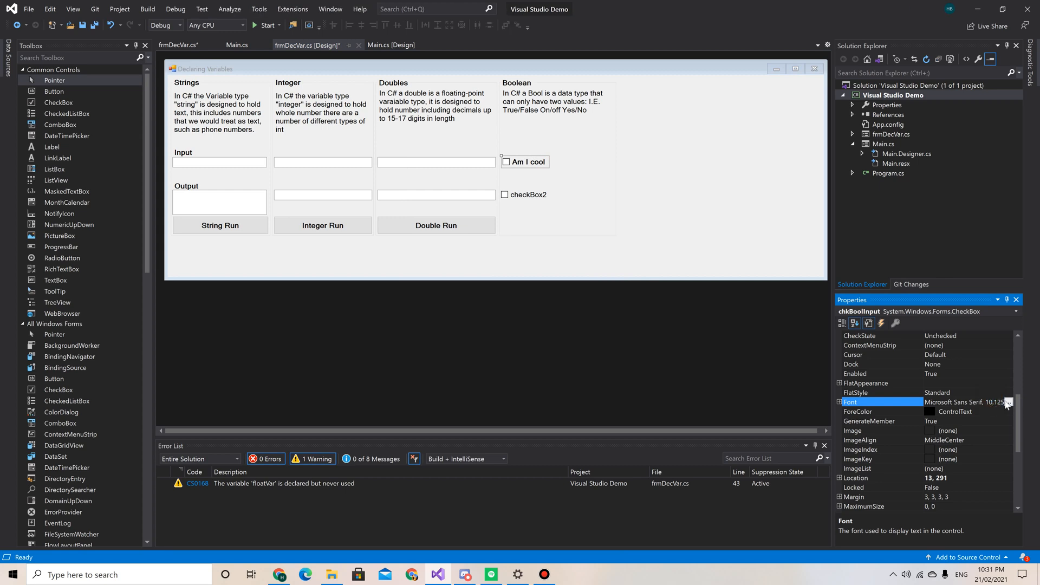
click(1011, 402)
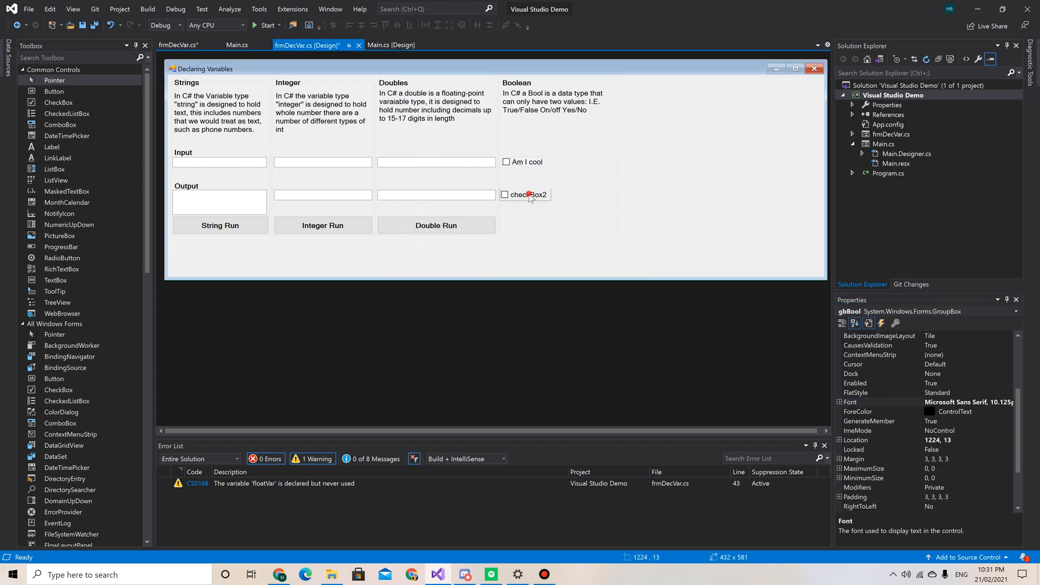
click(528, 195)
text(W)
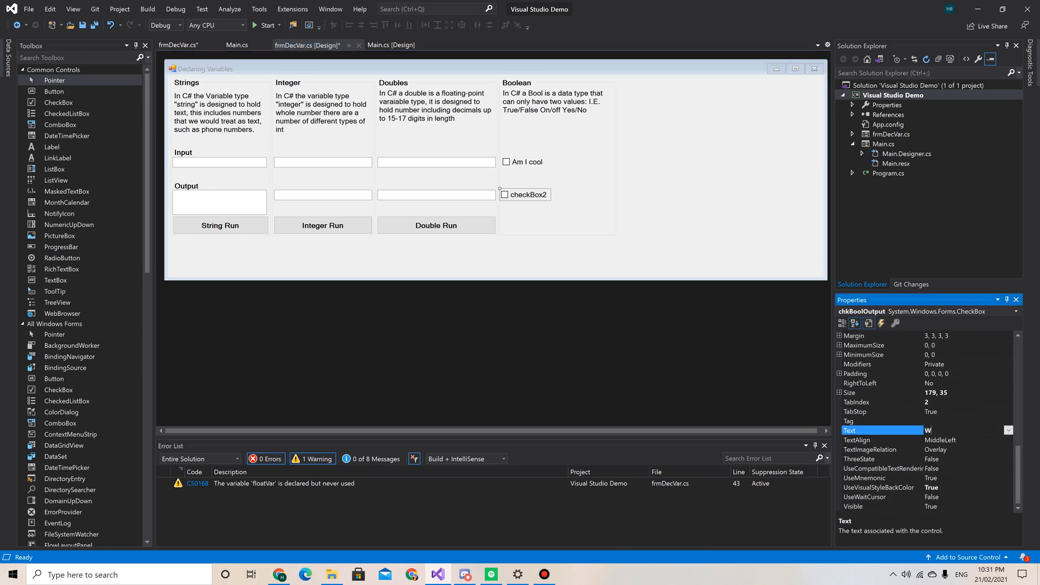
text(er)
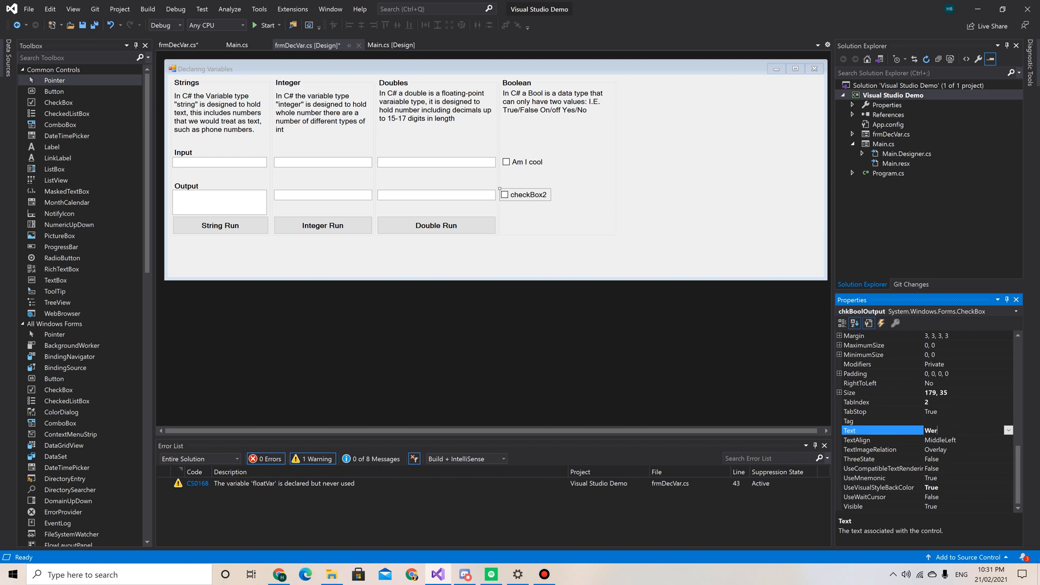
text(Were you cool?)
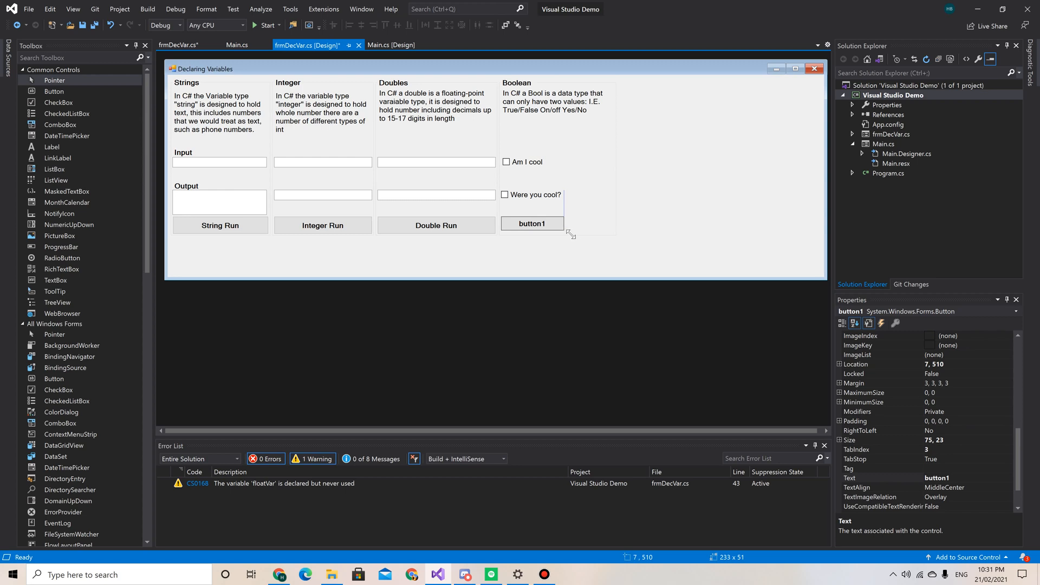
- Stretch the new button across the Boolean column, naming it btnBool with text 'Bool Run'
drag(562, 231, 611, 233)
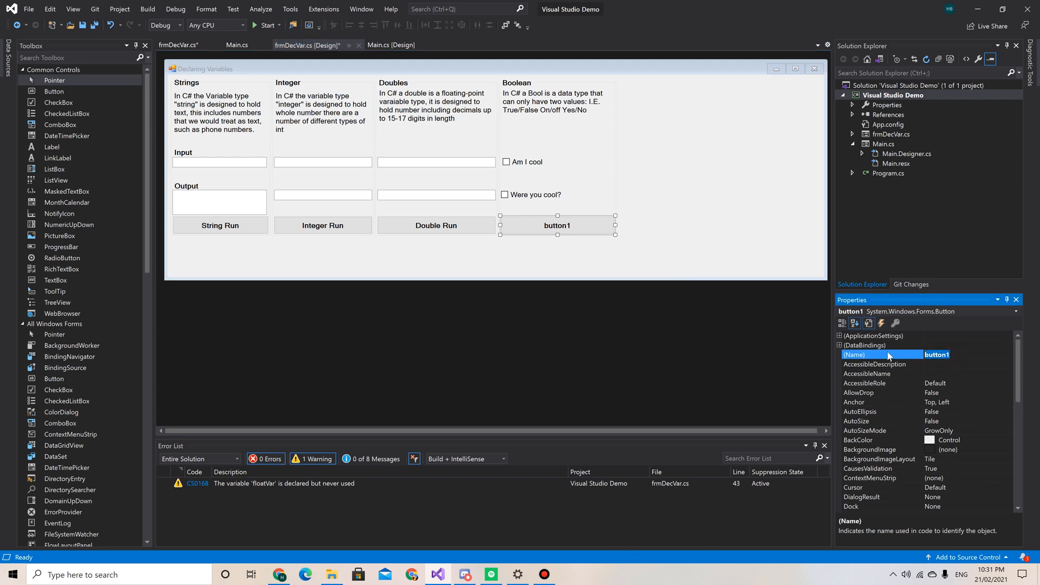
text(btn)
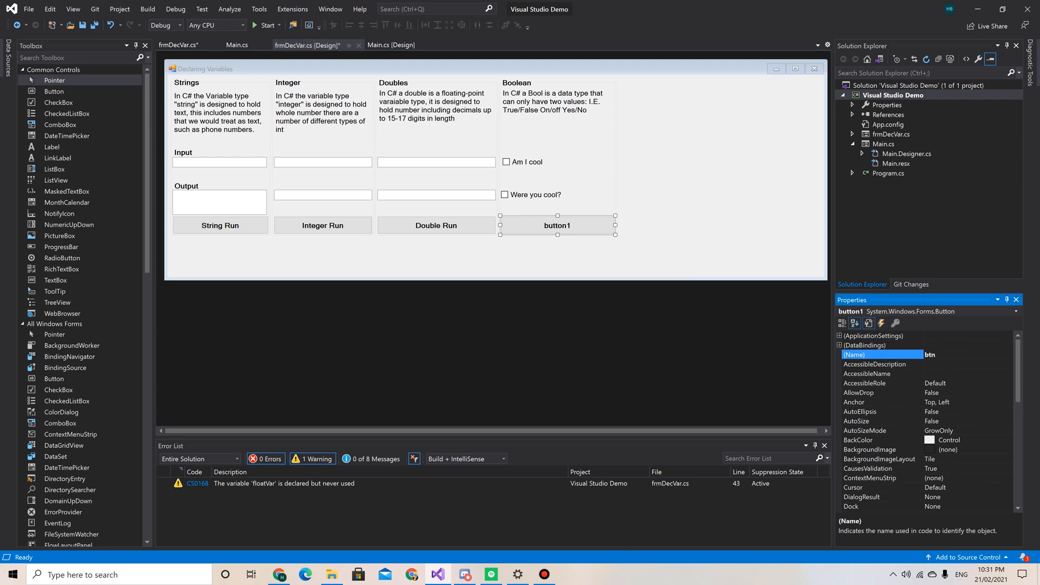
text(btnBool)
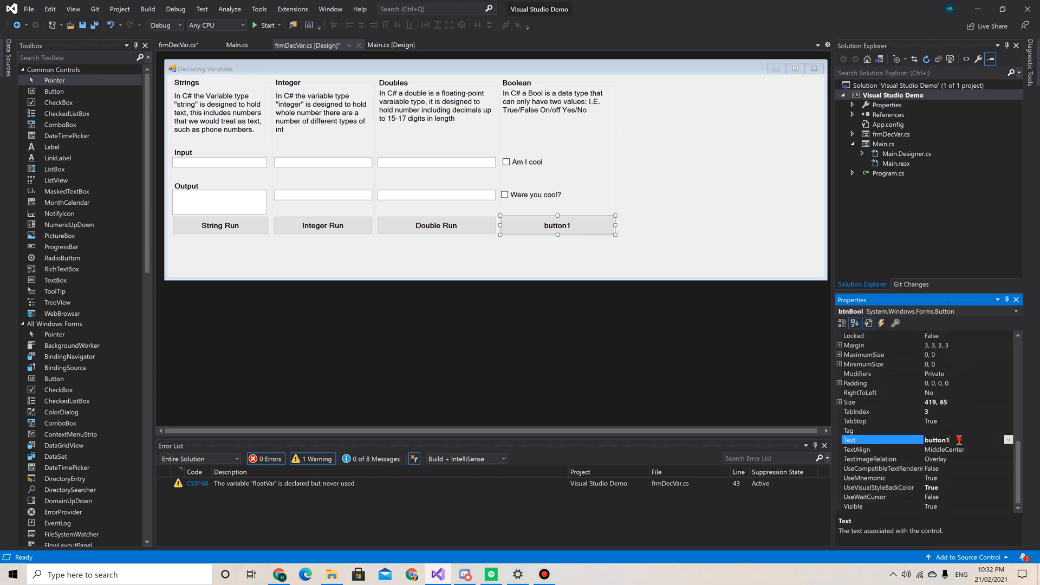
text(Bo)
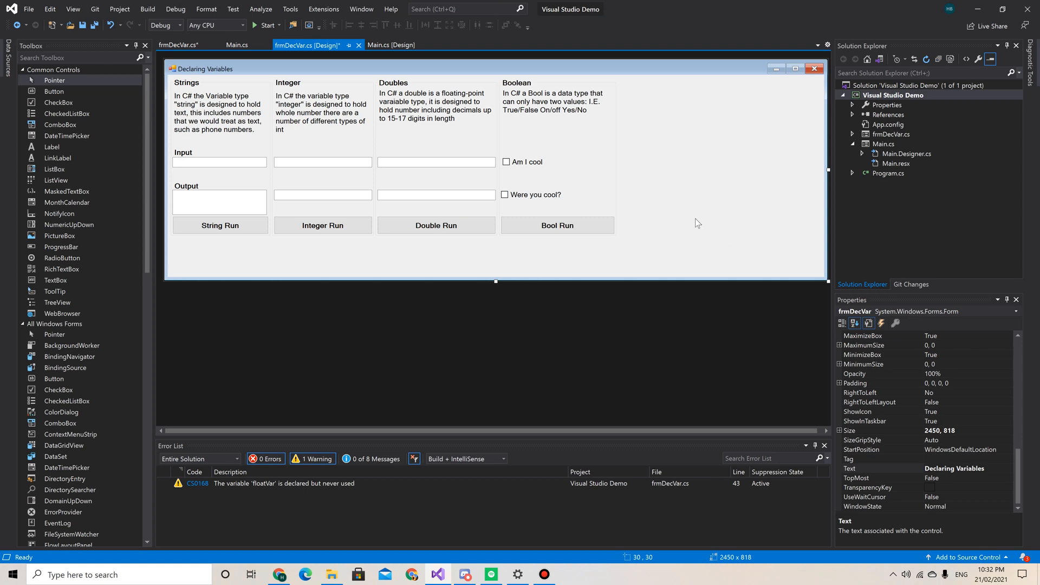
- Open the btnBool_Click handler code and declare 'bool bCool;'
click(178, 45)
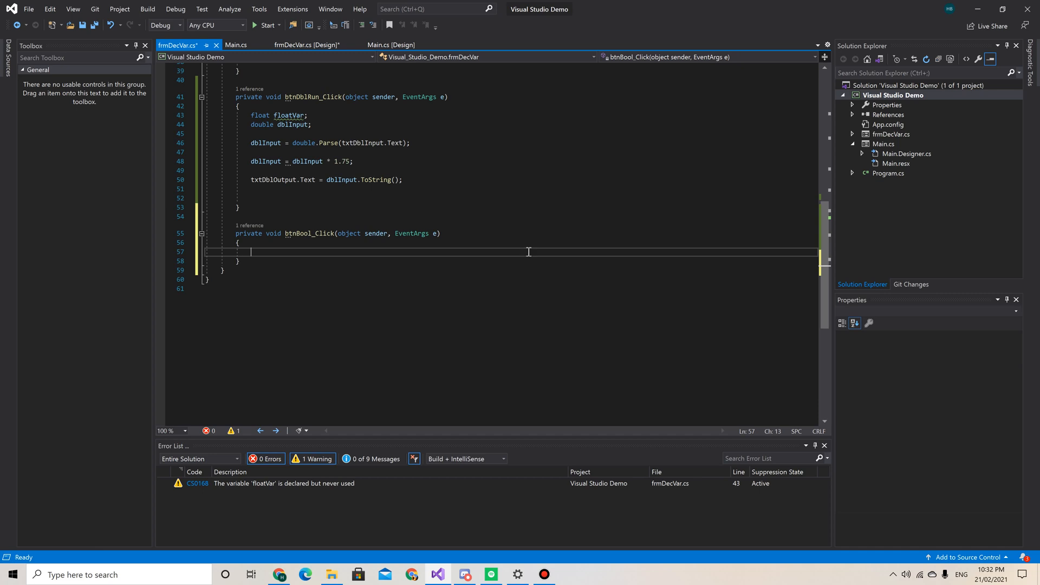
mouse_move(496, 280)
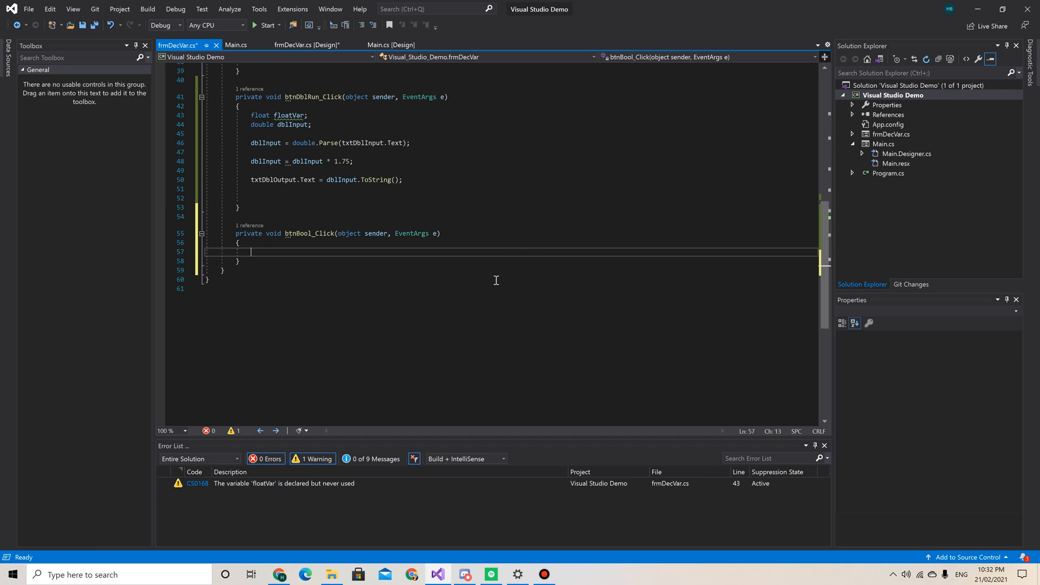
mouse_move(498, 274)
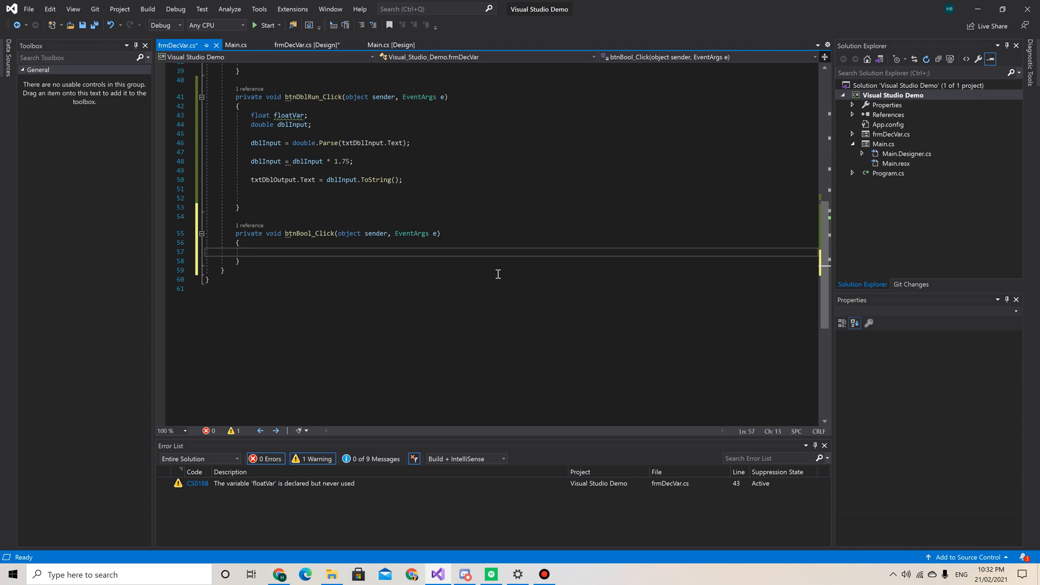
mouse_move(509, 272)
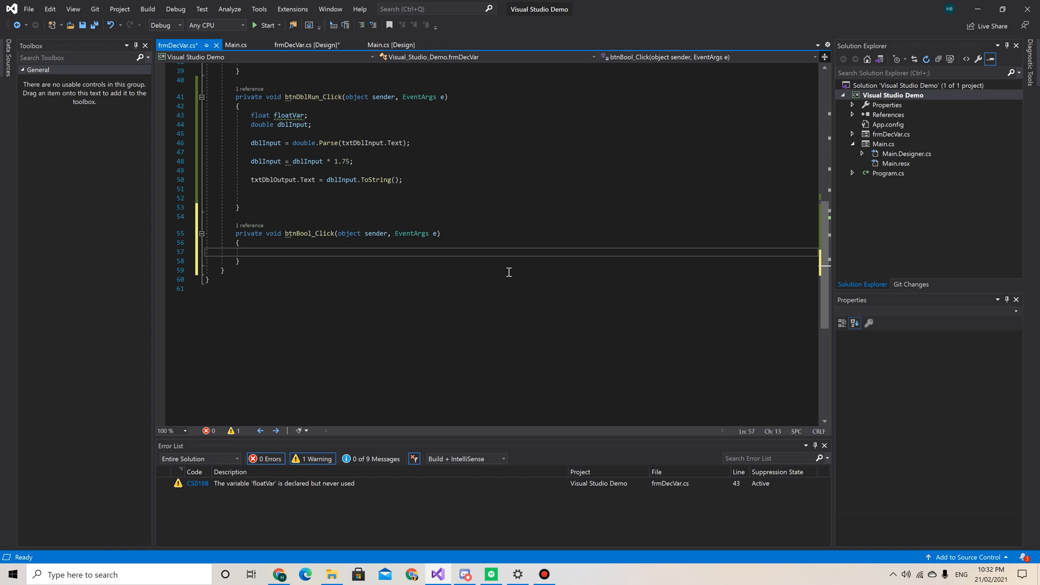
text(b)
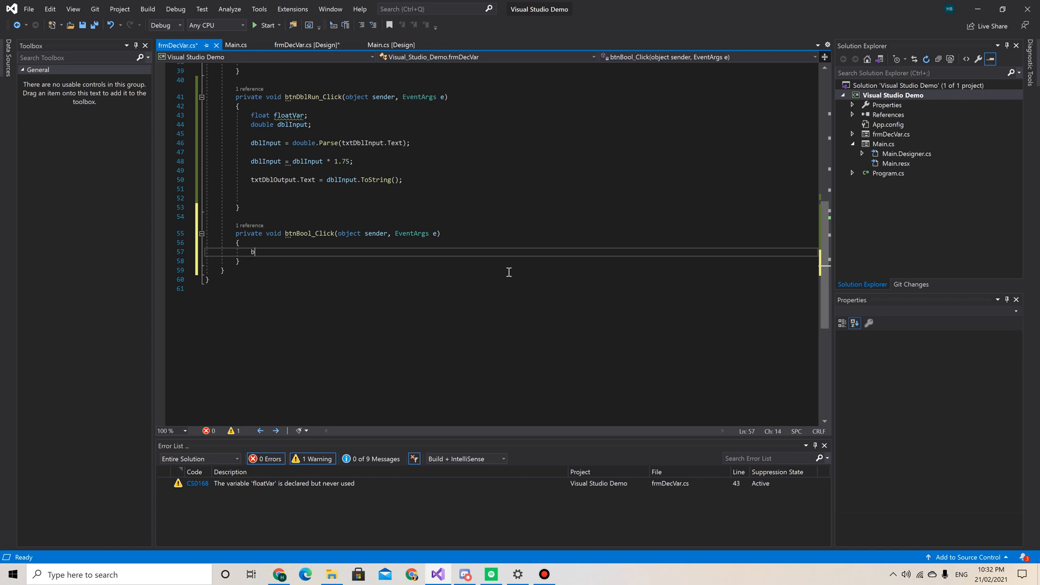
text(ool)
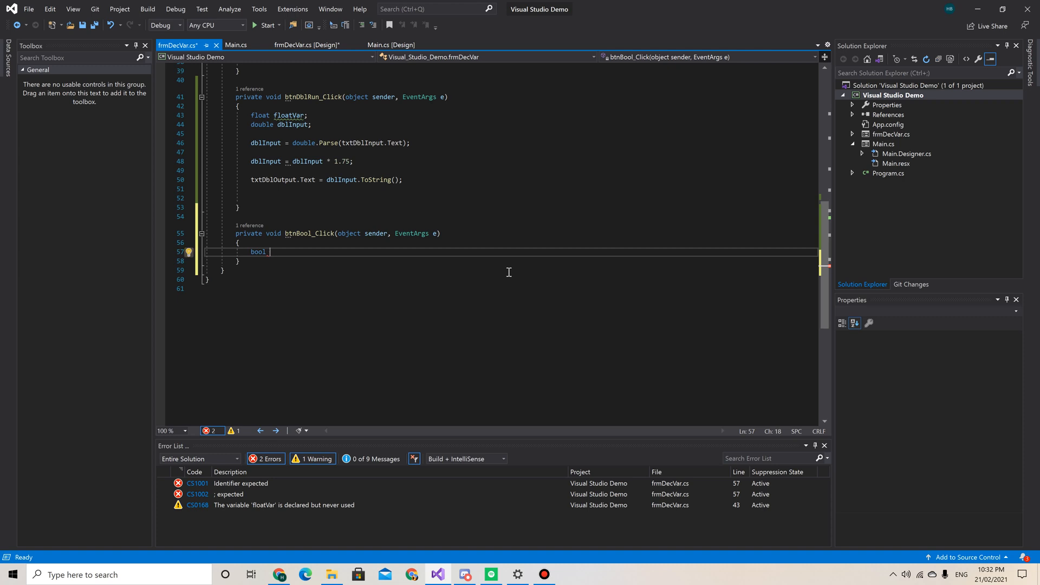
text(bCool)
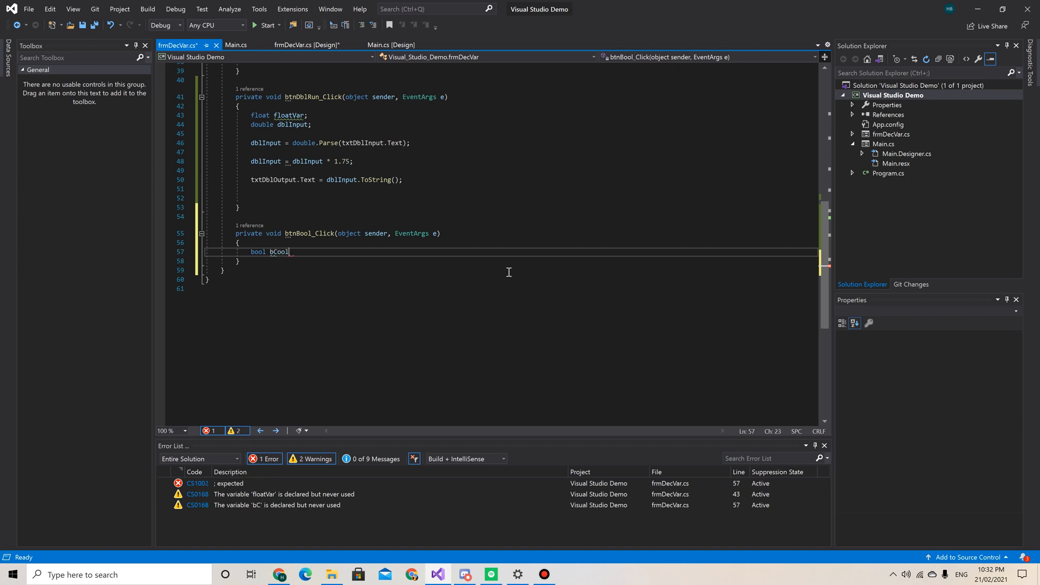
text(;)
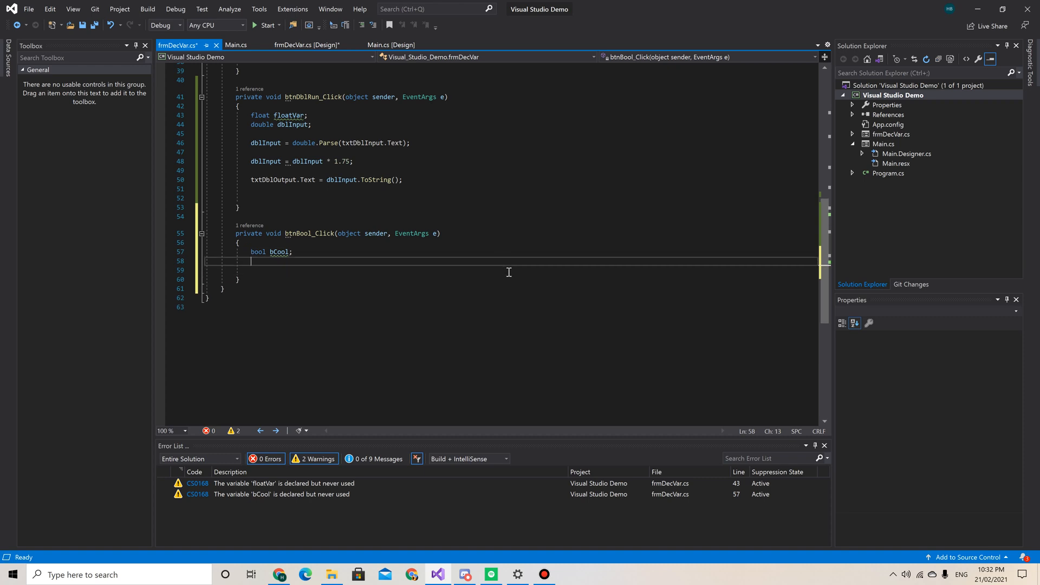
- Add the line 'bCool = chkBoolInput.Checked;' below the declaration
key(enter)
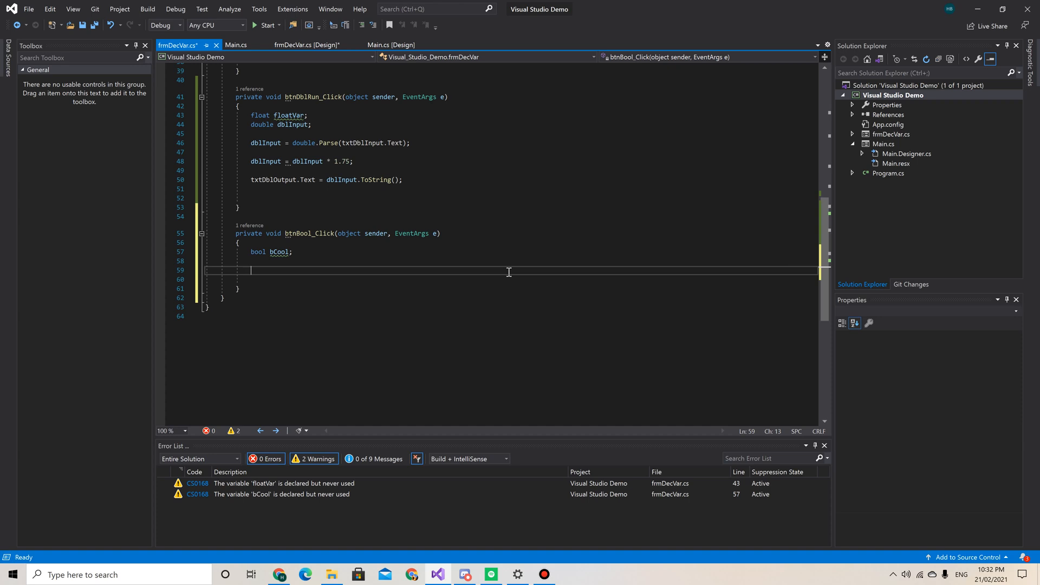
text(bCool)
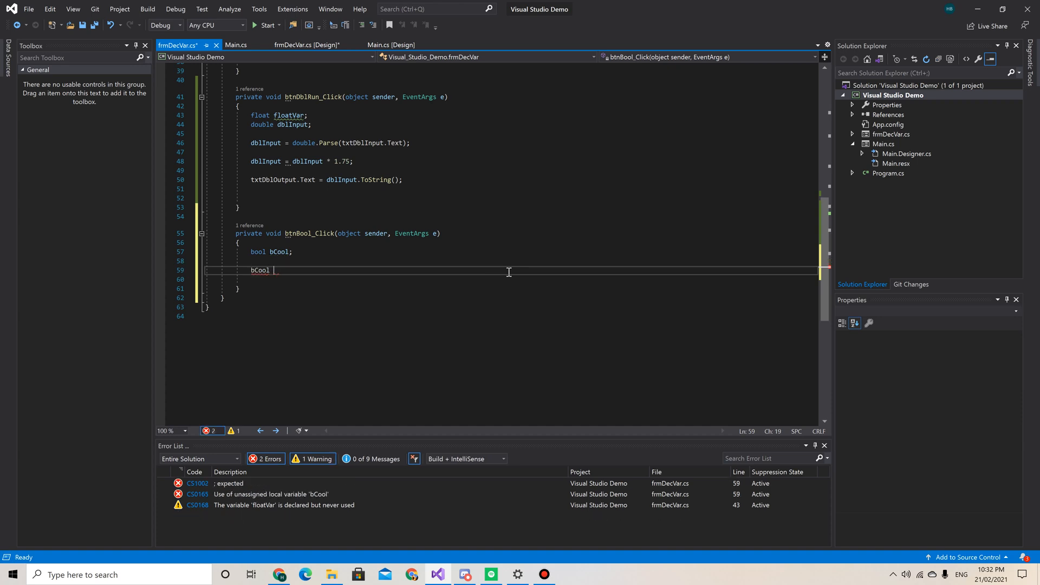
text(= ch)
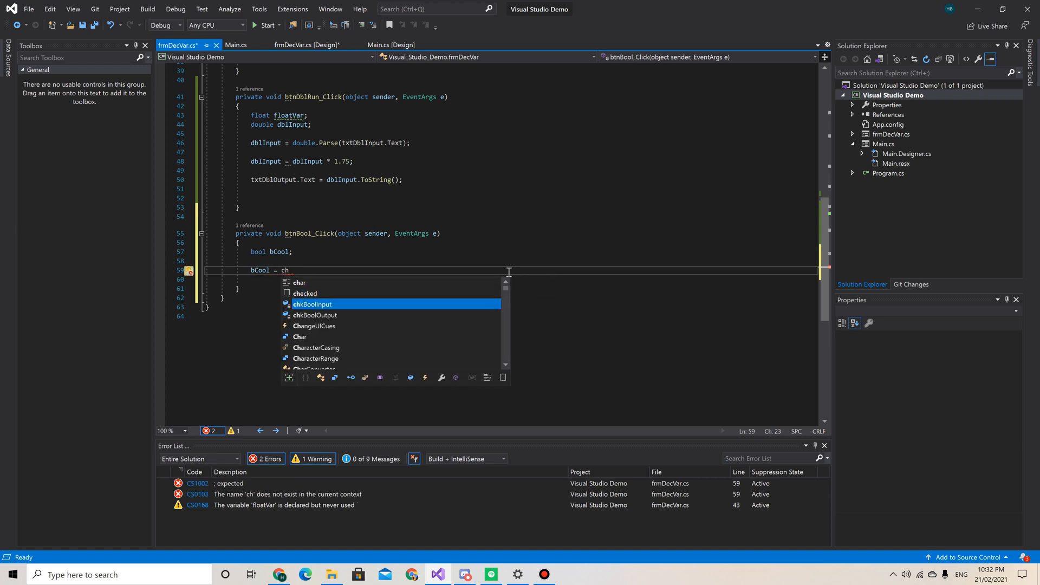
key(Tab)
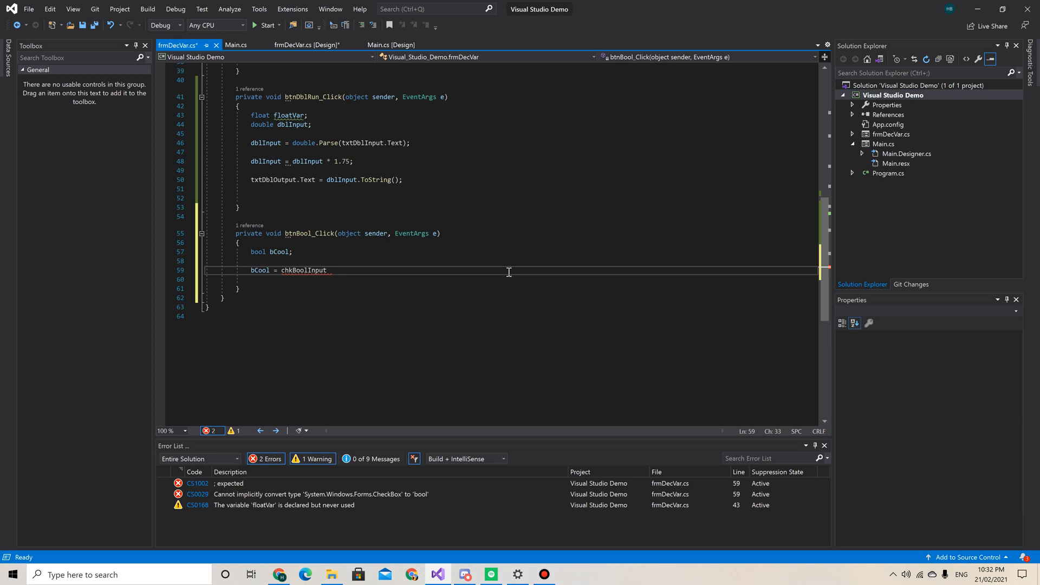
double_click(304, 271)
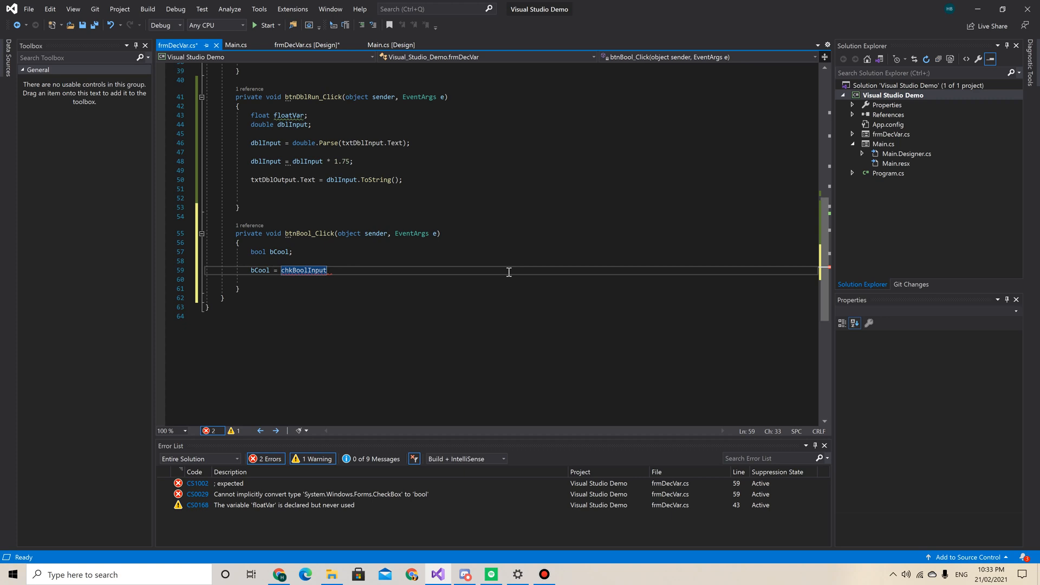
text(.Checked)
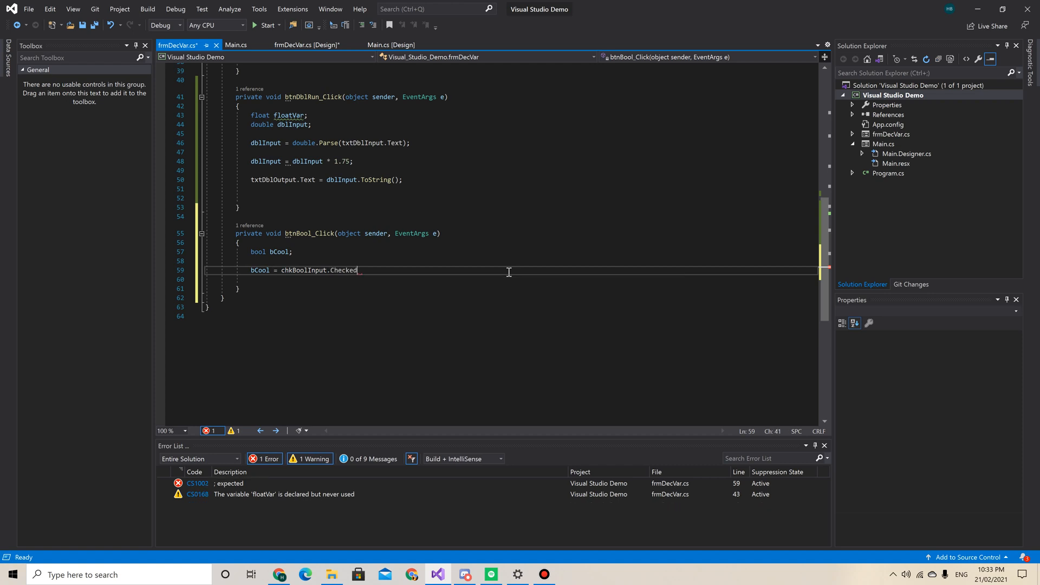
text(;)
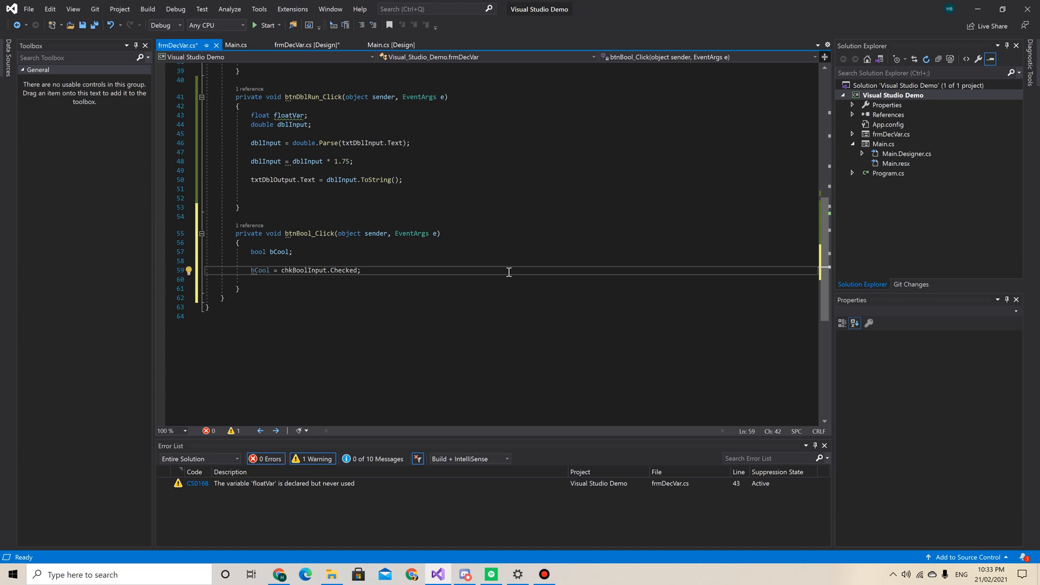
key(Enter)
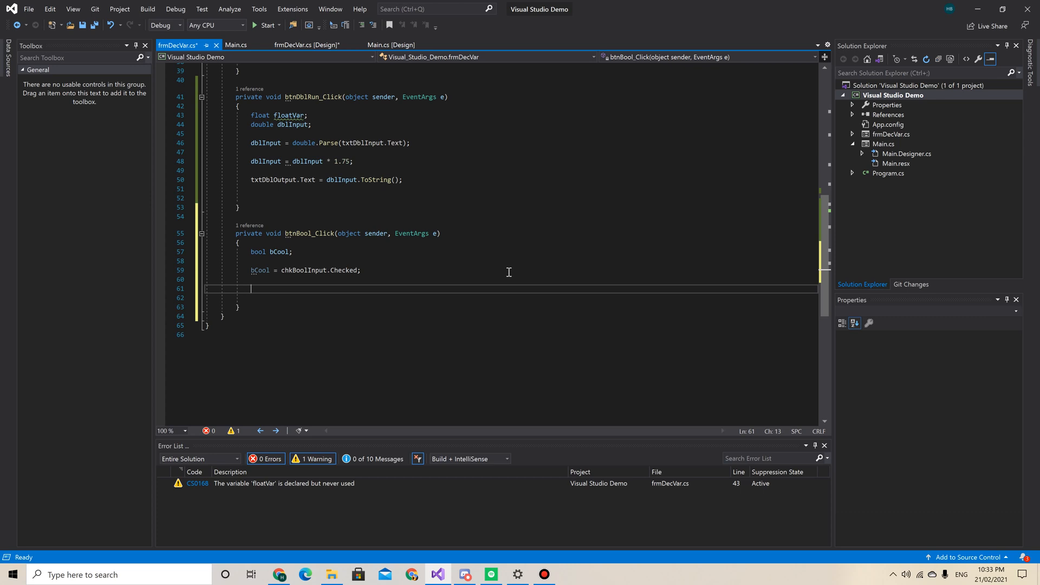
- Add the line 'chkBoolOutput.Checked = bCool;' to btnBool_Click
text(chkBoolOutput)
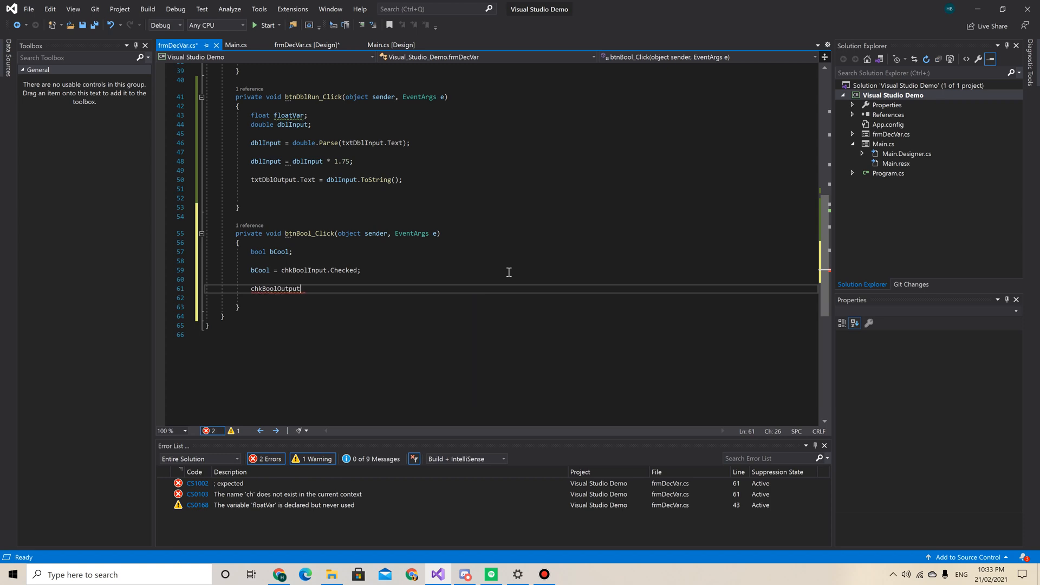
text(.ch)
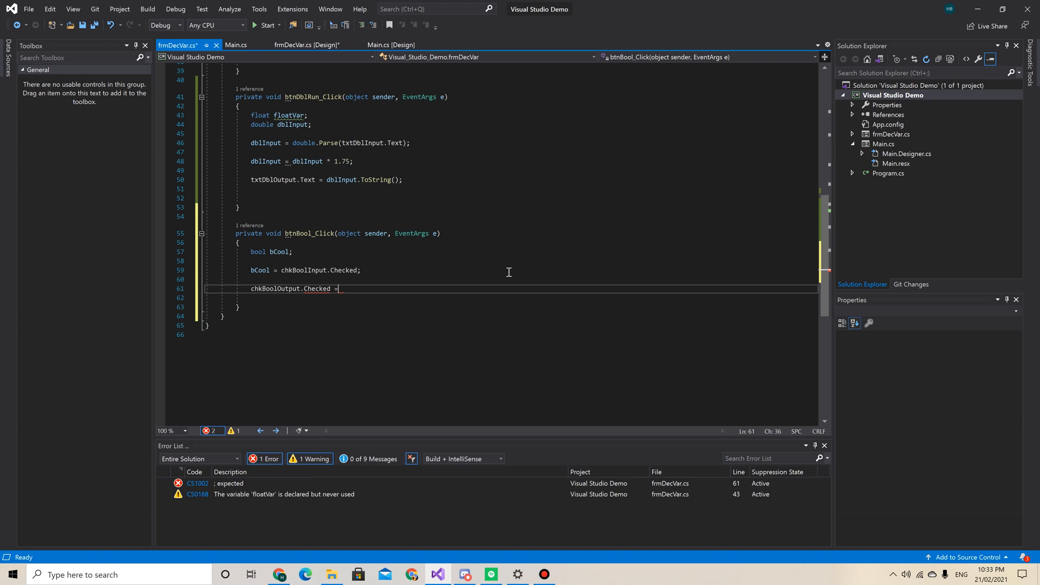
text(b)
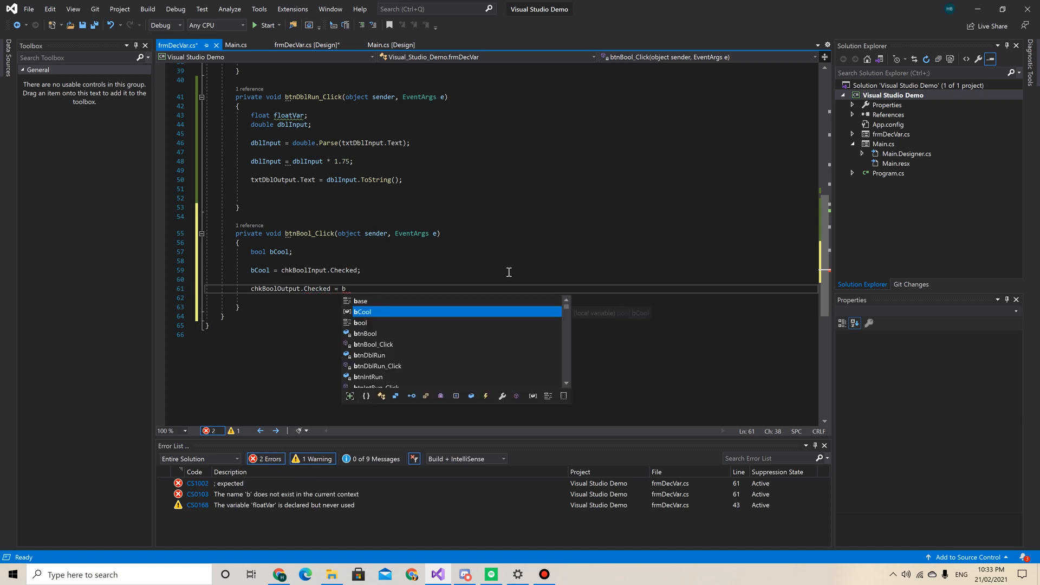
key(Tab)
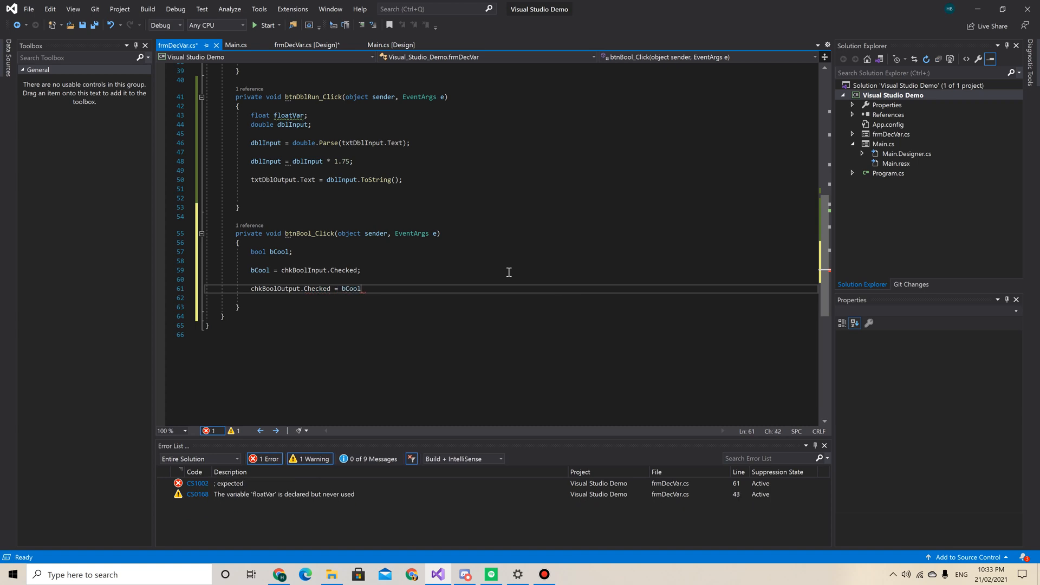
text(;)
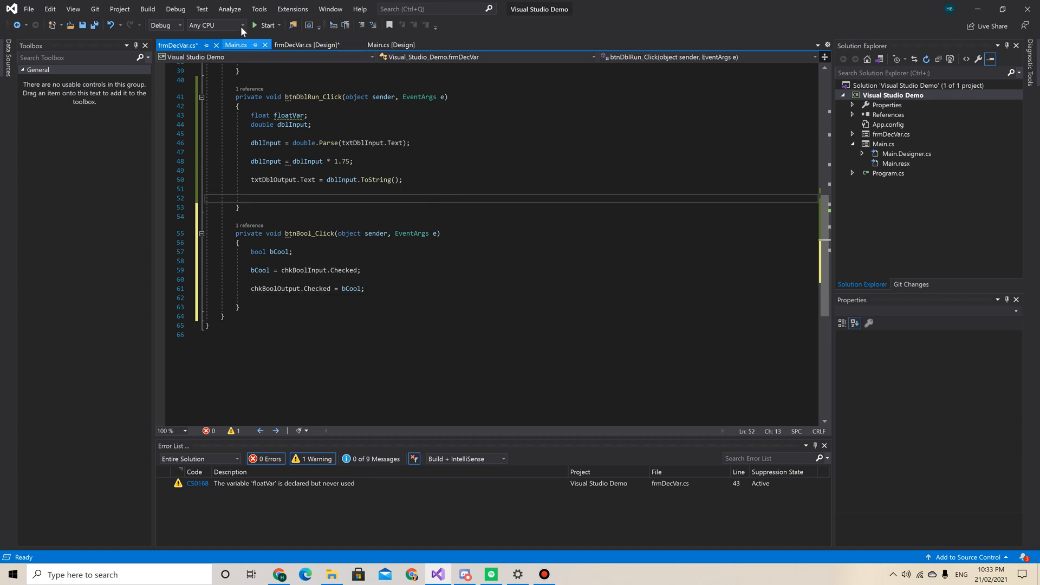
- Run the app, tick 'Am I cool' on Declaring Variables, then close the form
click(268, 25)
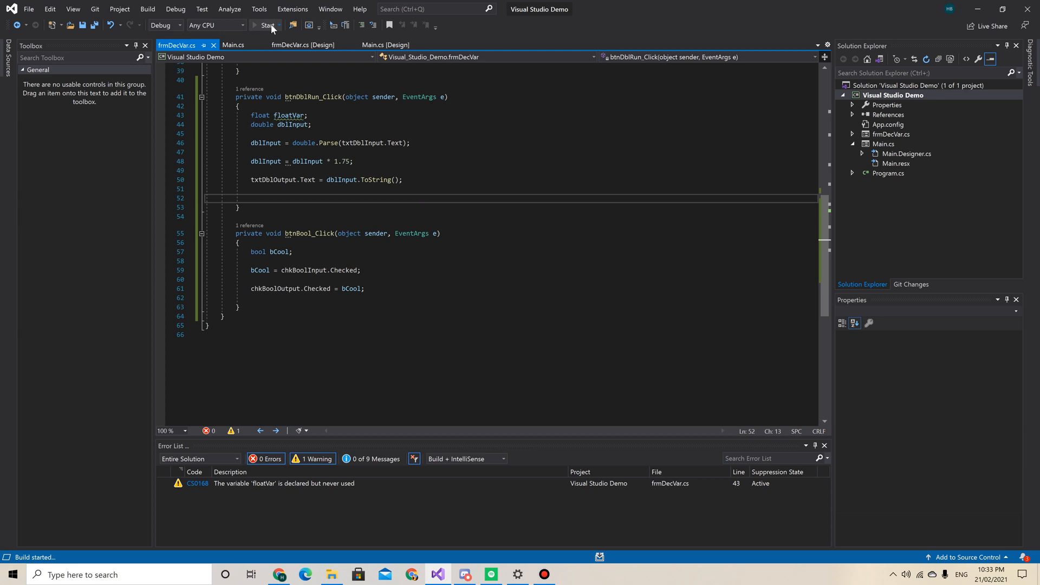
click(266, 25)
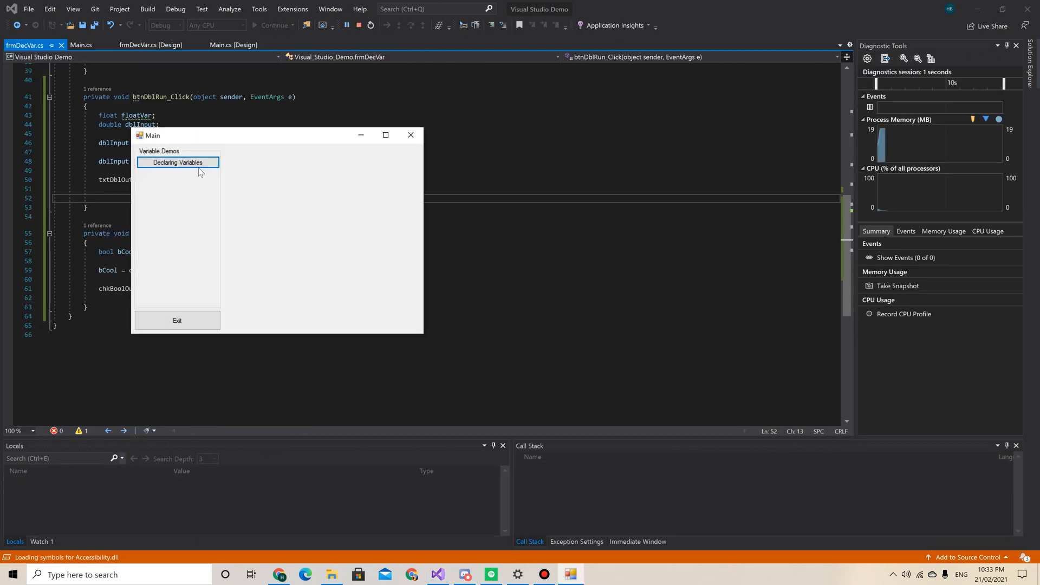
click(178, 162)
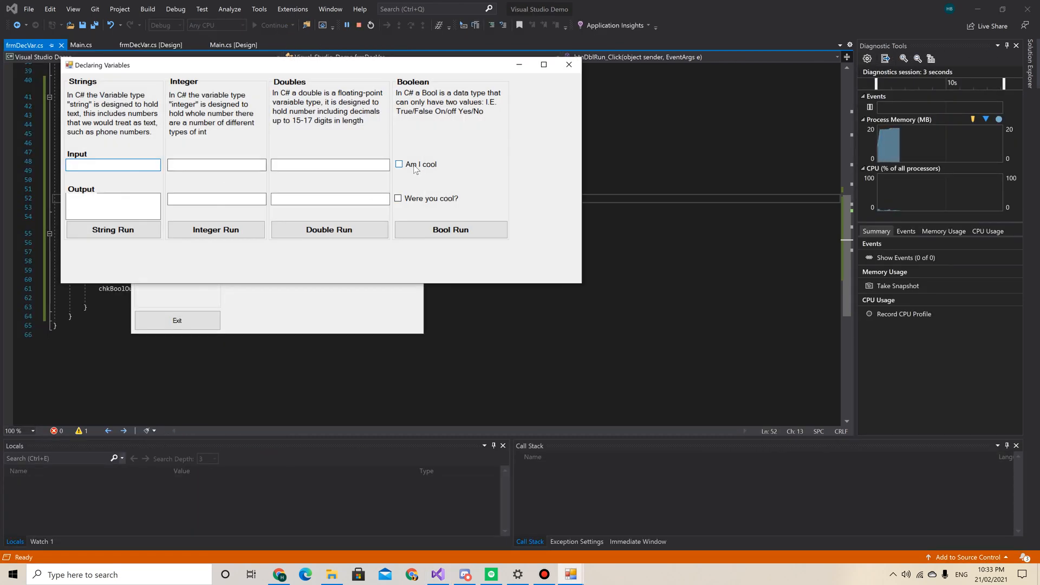
click(427, 228)
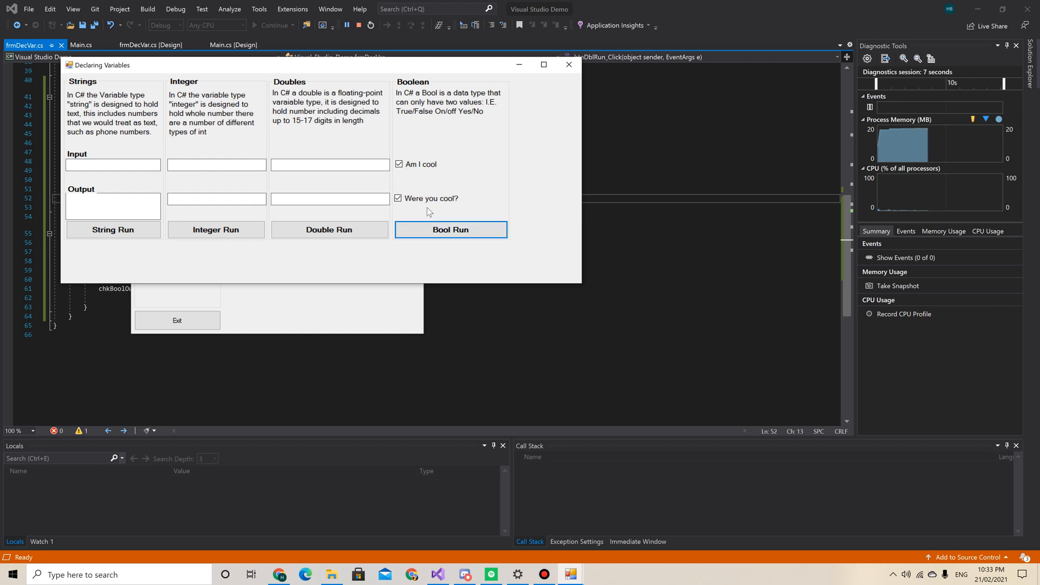
mouse_move(514, 181)
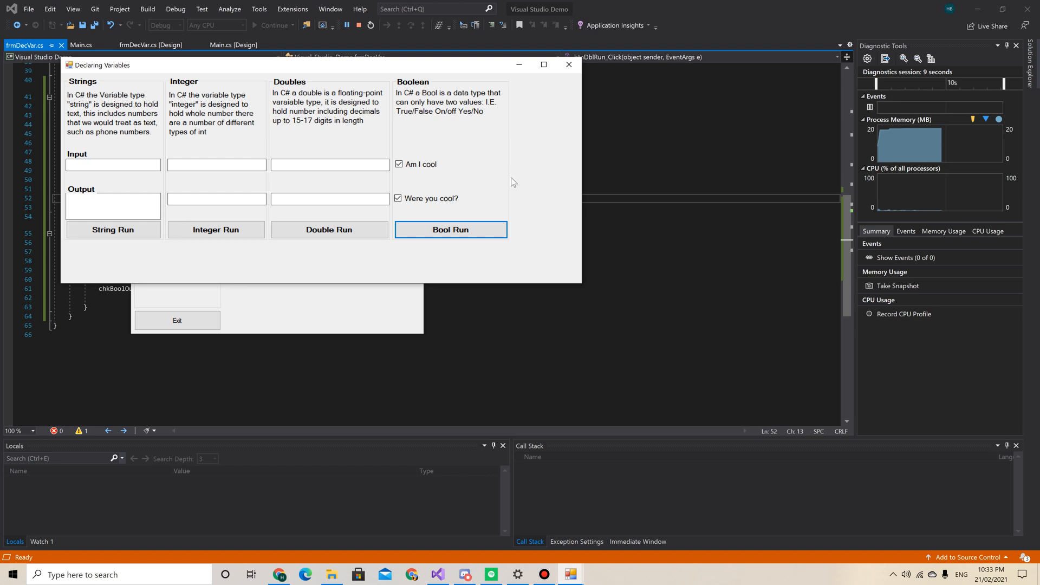
mouse_move(539, 105)
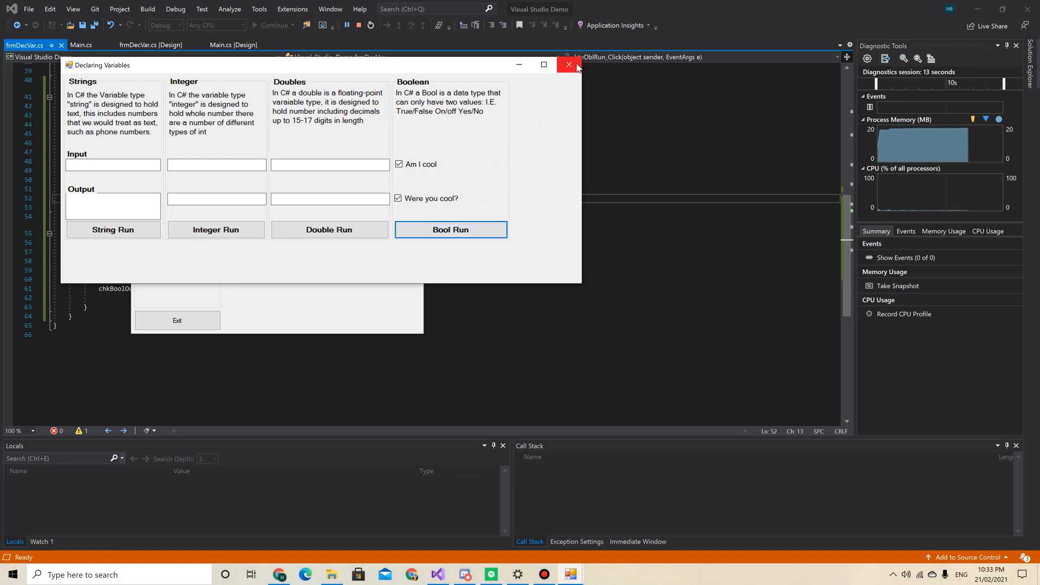
click(566, 64)
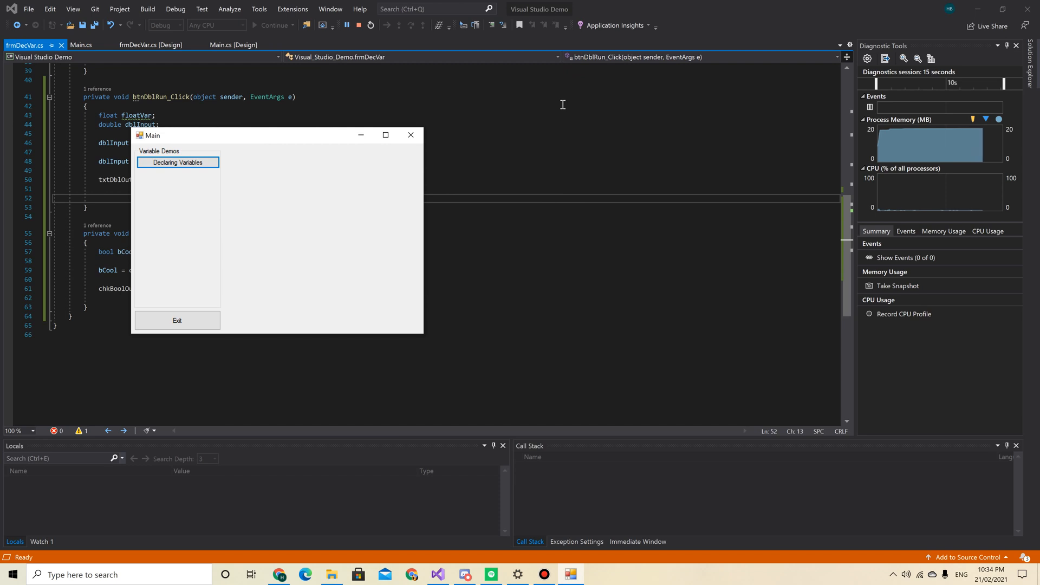